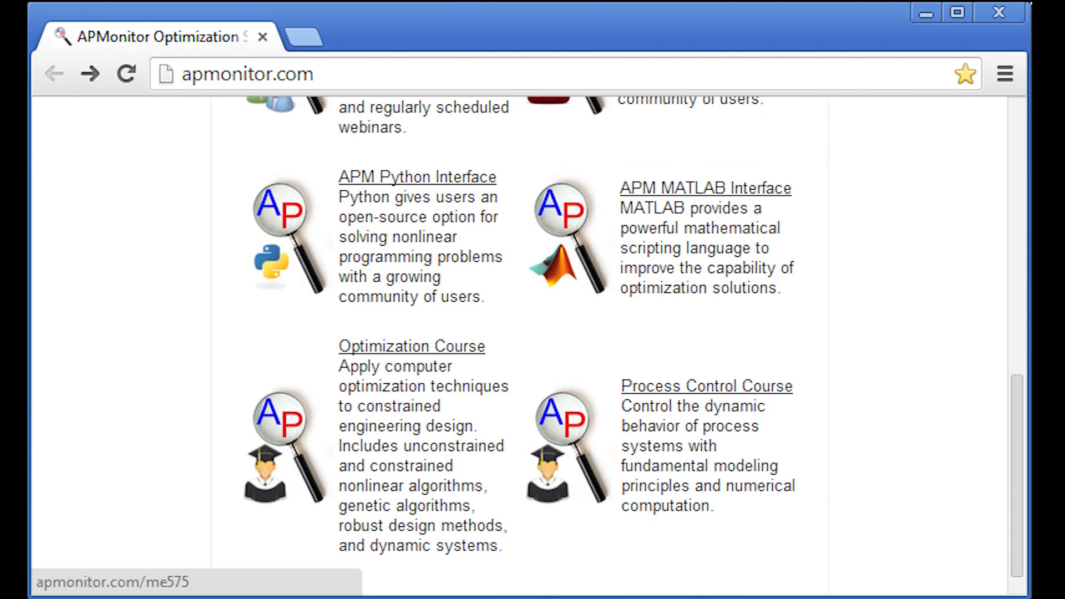
- Navigate from the ME 575 site to the Dynamic Optimization lecture notes page
{"action": "left_click", "coordinate": [411, 347]}
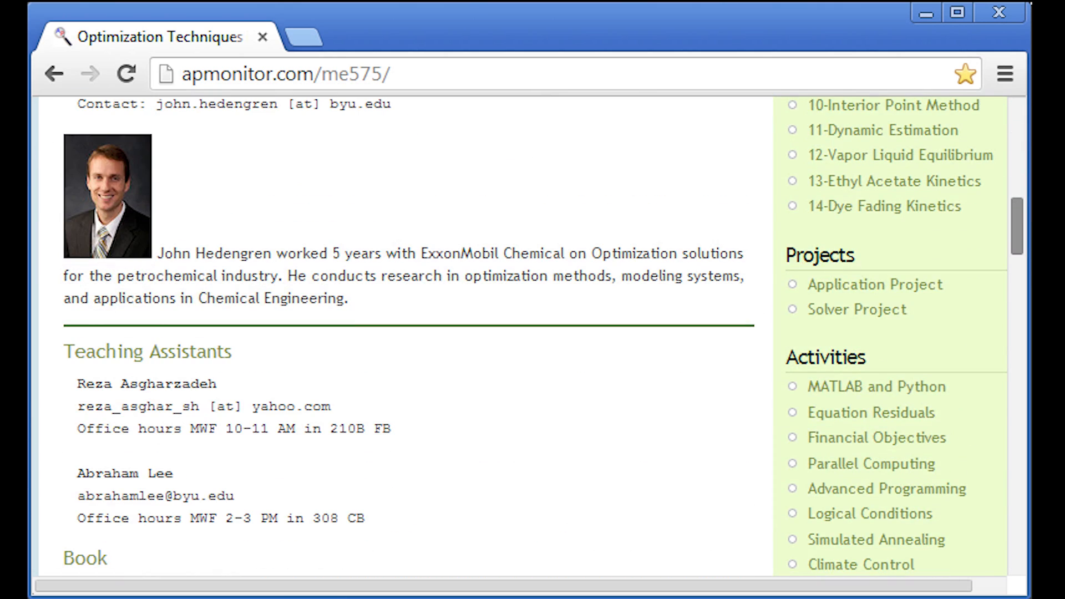
{"action": "scroll", "scroll_direction": "down", "scroll_amount": 3}
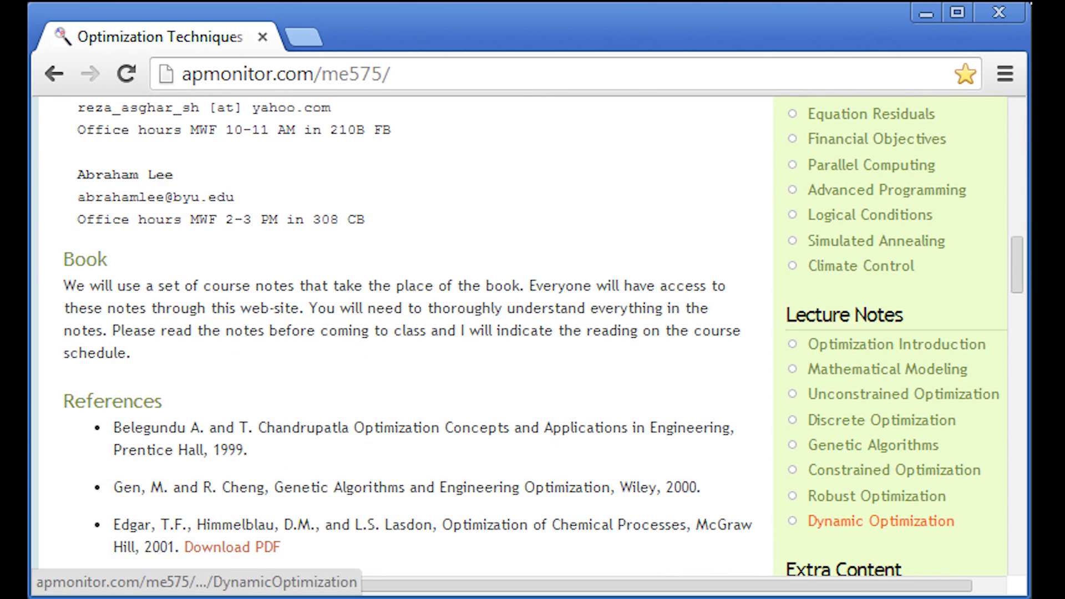
{"action": "left_click", "coordinate": [879, 522]}
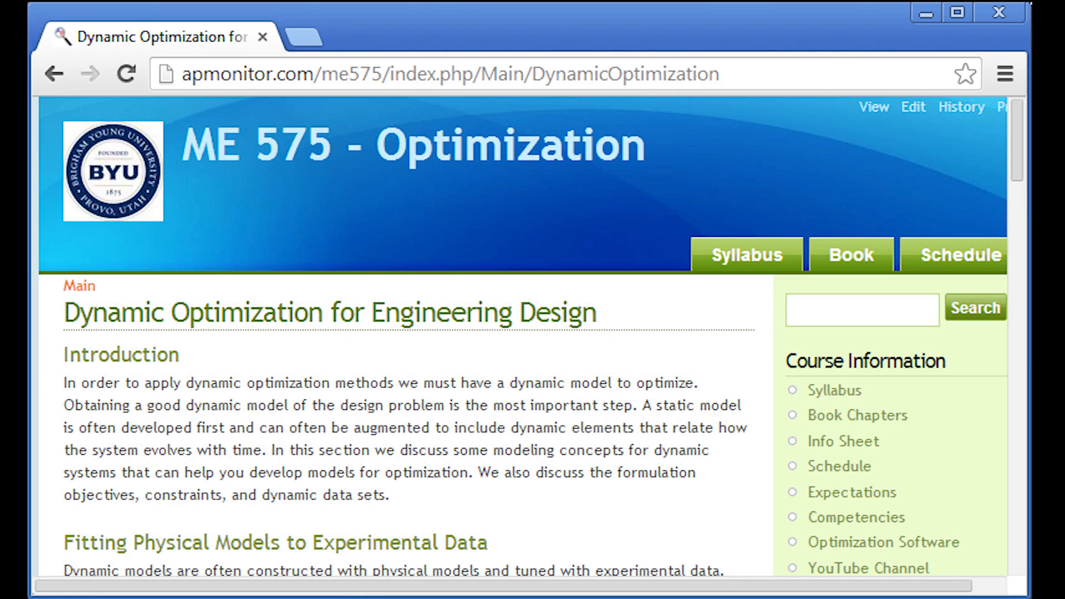
{"action": "scroll", "scroll_direction": "down", "scroll_amount": 3}
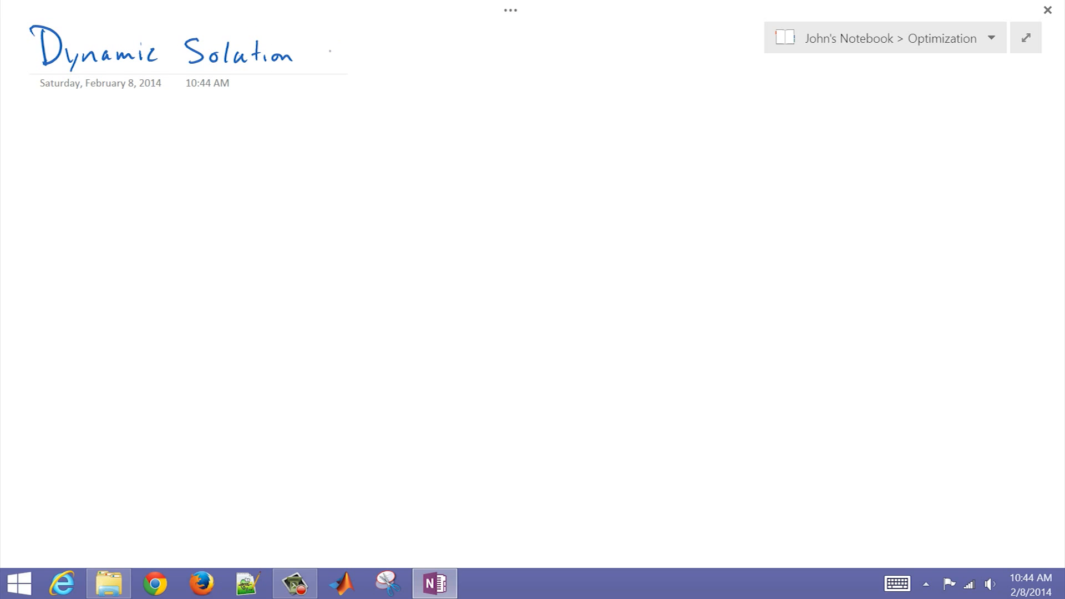
- Handwrite the title, exponential decay equation and analytical solution x(t) = x(0) exp(-kt)
{"action": "type", "text": "in Excel"}
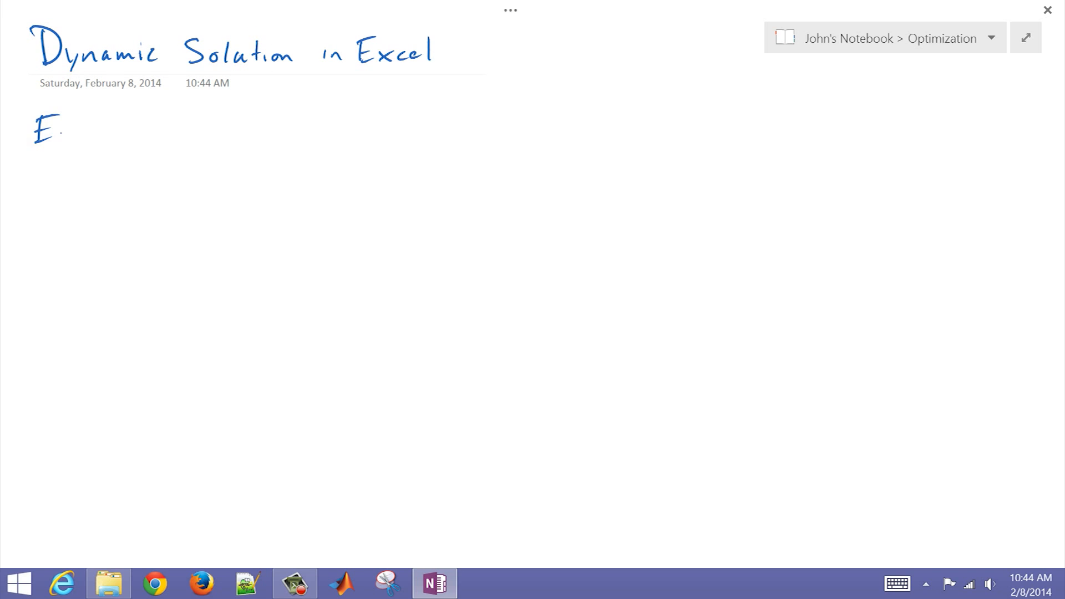
{"action": "type", "text": "Eulers Method"}
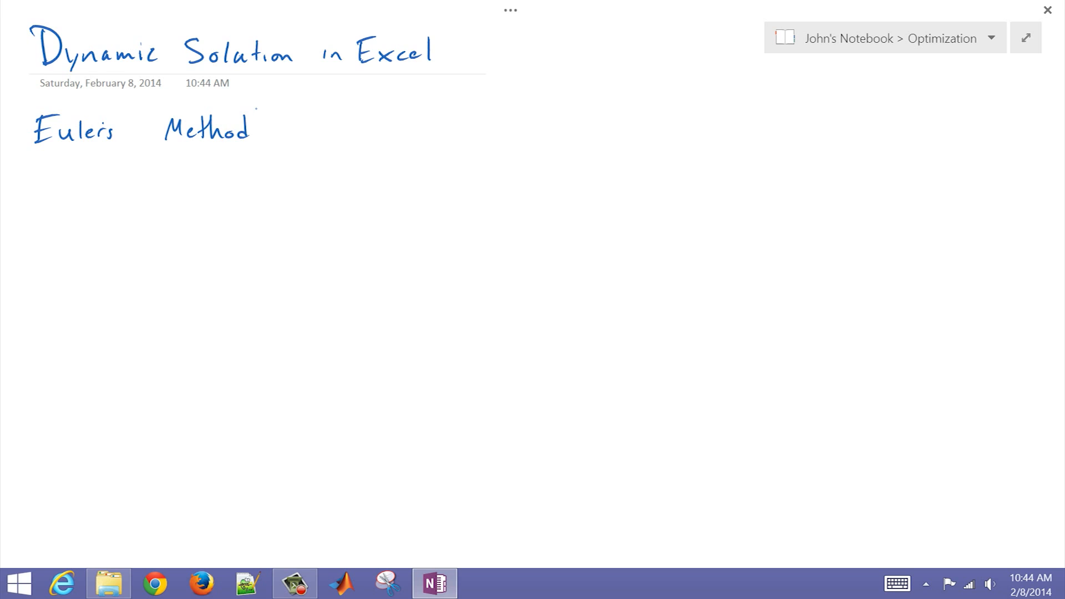
{"action": "scroll", "scroll_direction": "down", "scroll_amount": 3}
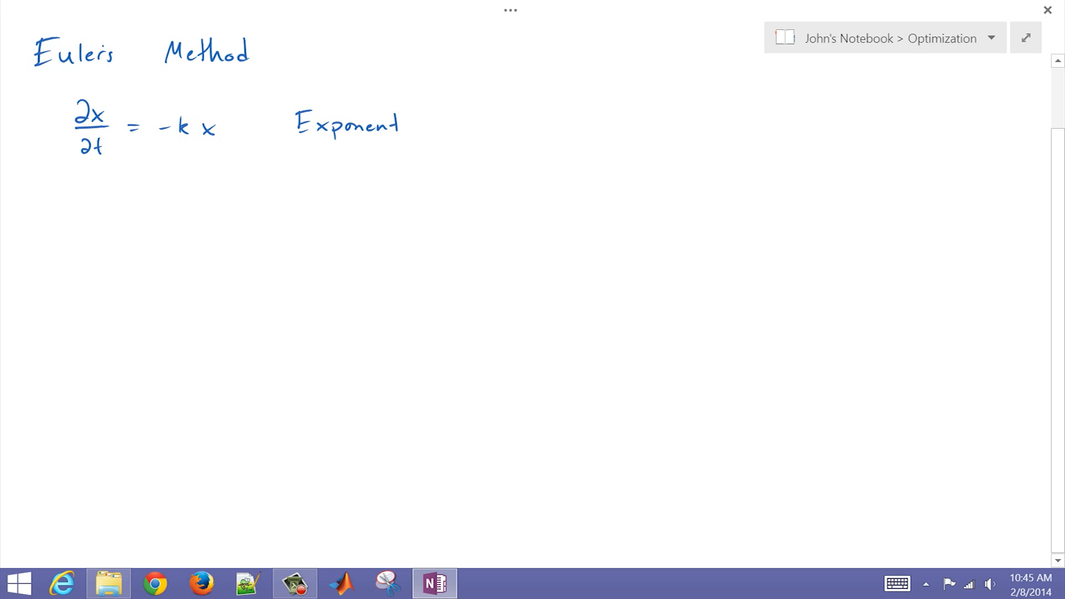
{"action": "type", "text": "ial Decay"}
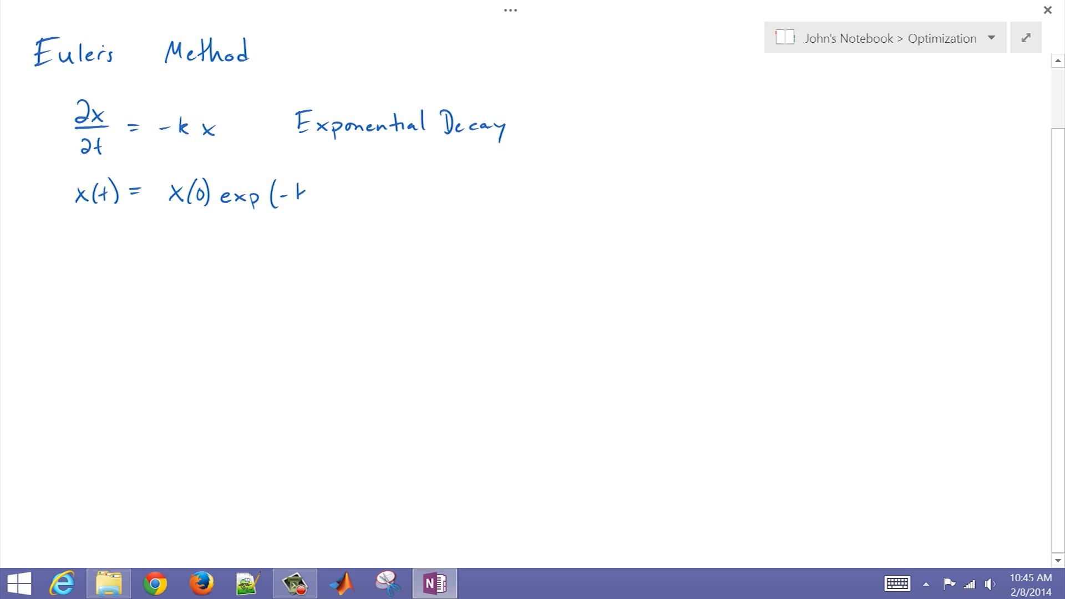
{"action": "type", "text": "kt) Solution"}
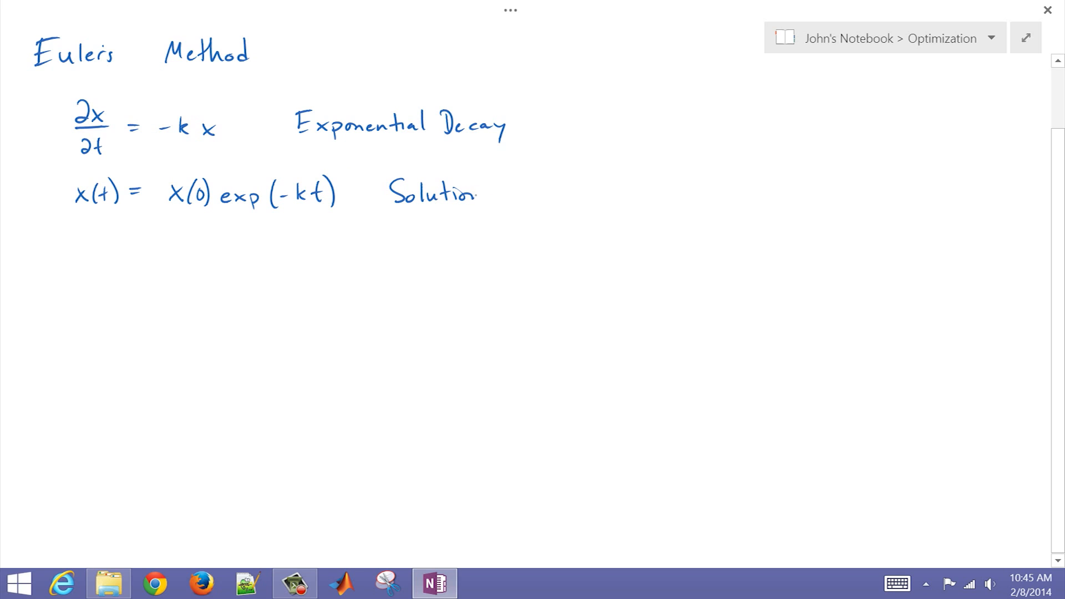
{"action": "type", "text": "(Analytical)"}
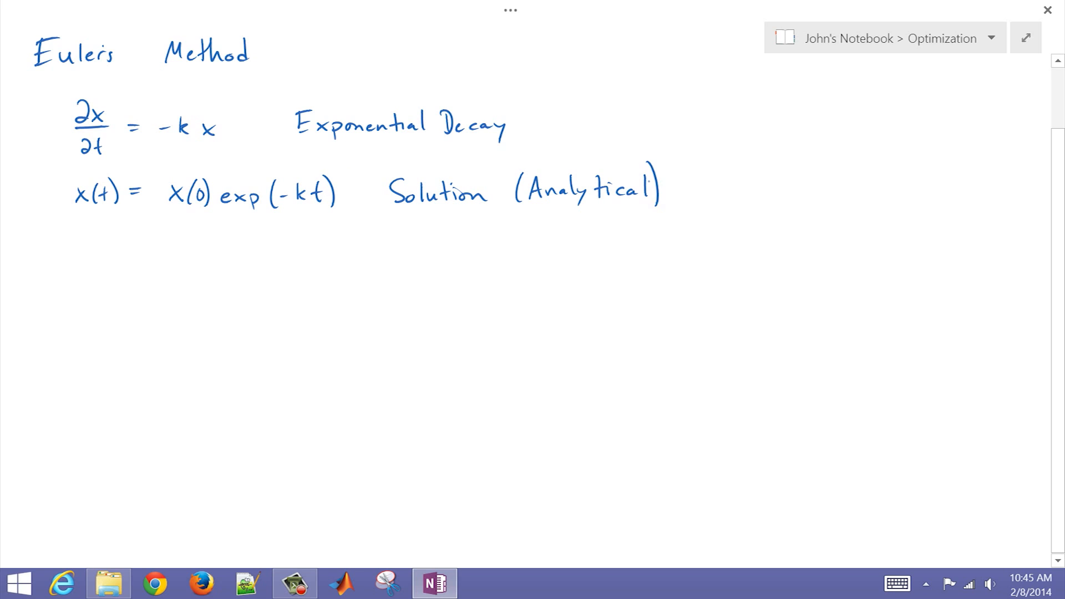
- Handwrite the note 'Solve numerically with Eulers method'
{"action": "type", "text": "Solve nu"}
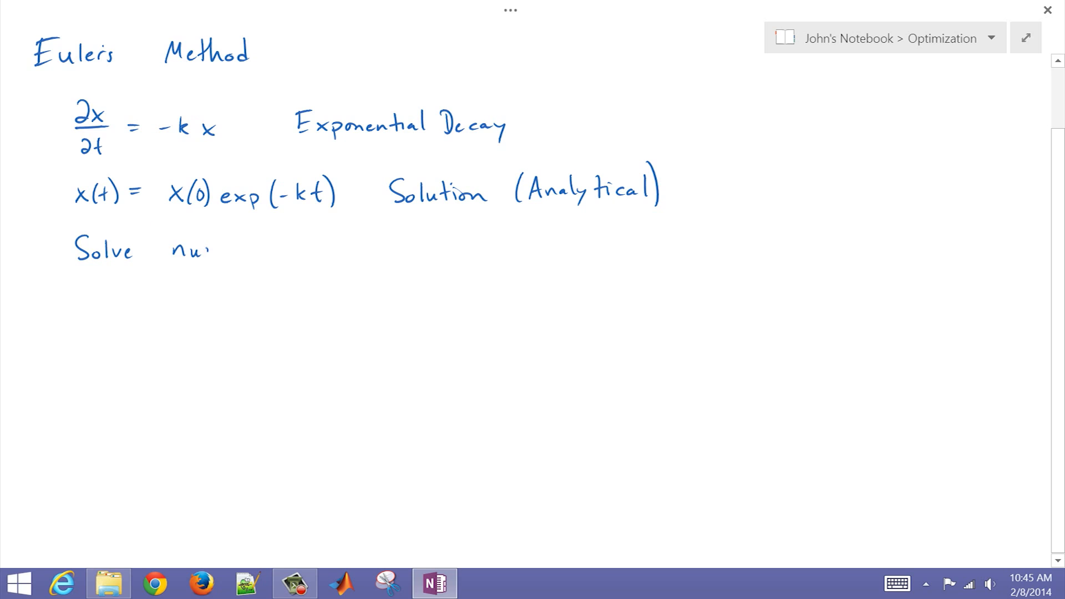
{"action": "type", "text": "numerically wi"}
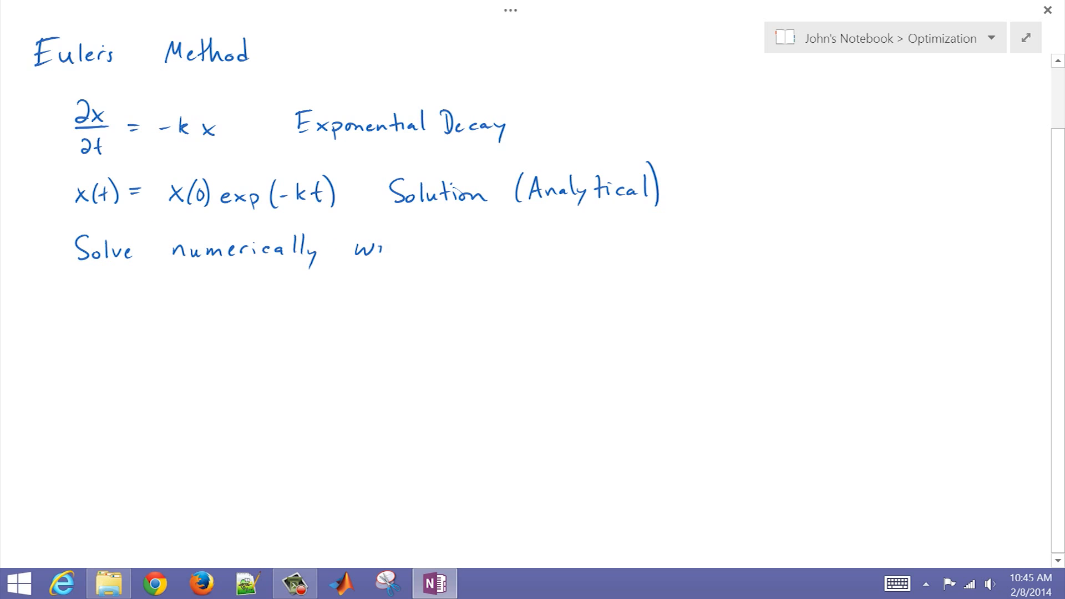
{"action": "type", "text": "with Eulers method"}
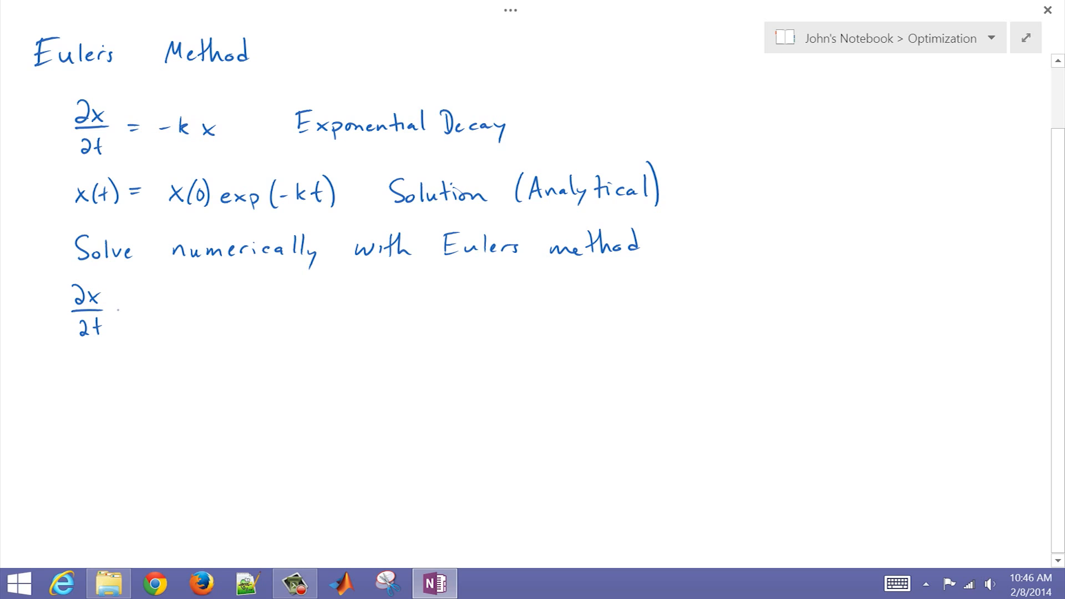
- Handwrite (x1-x0)/(t1-t0) = -k x0, solve for x1, then write the x2 and xn updates
{"action": "type", "text": "≈ (x1-x0)/(t1-1)"}
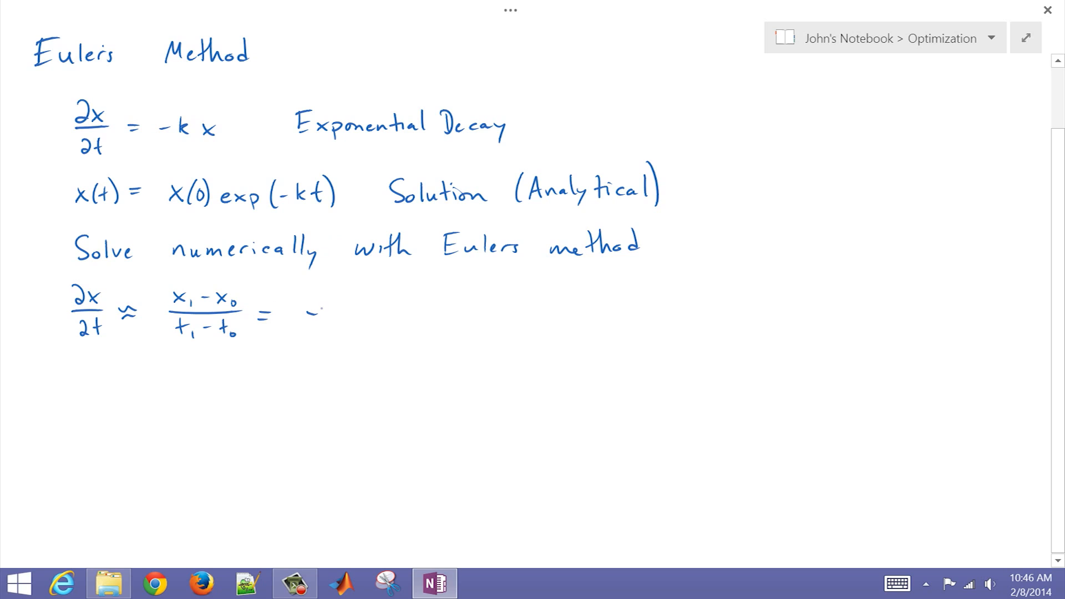
{"action": "type", "text": "-k x_1  Solv"}
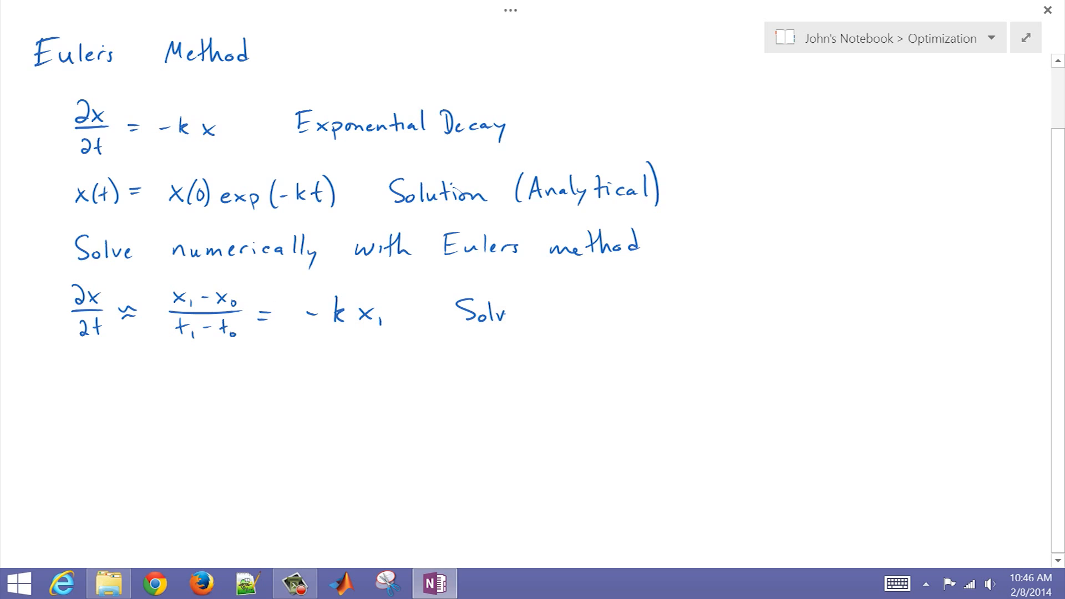
{"action": "type", "text": "for x1"}
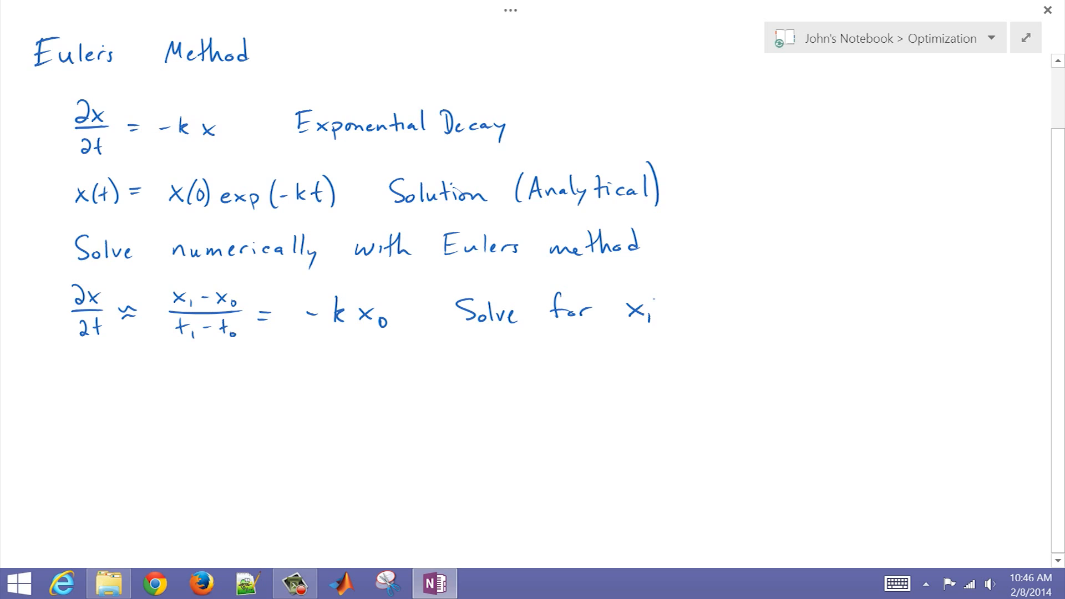
{"action": "type", "text": "X"}
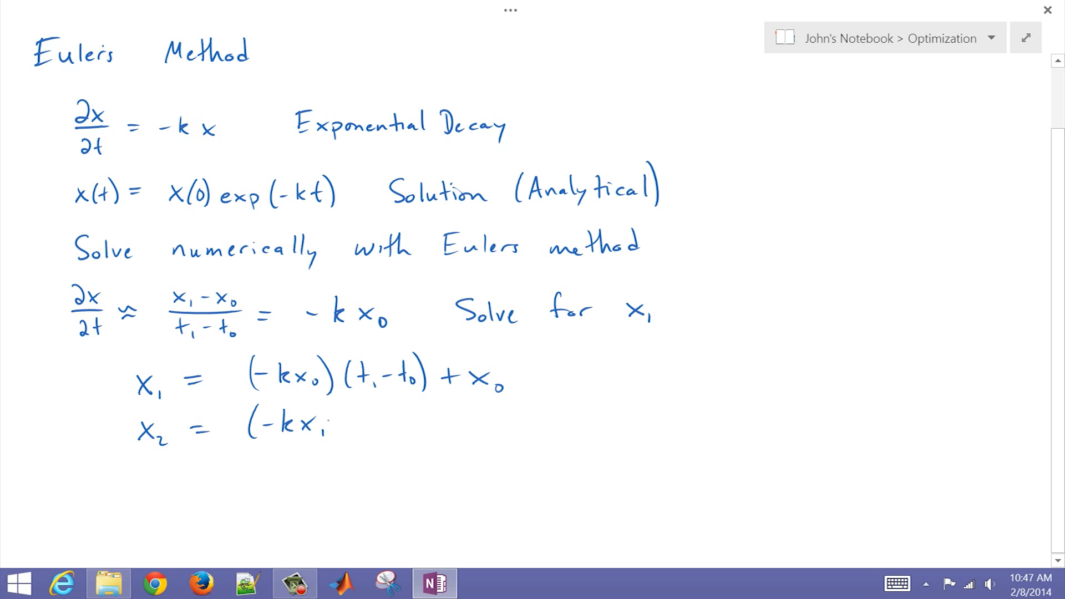
{"action": "type", "text": "(t_2-t_1)+x_1"}
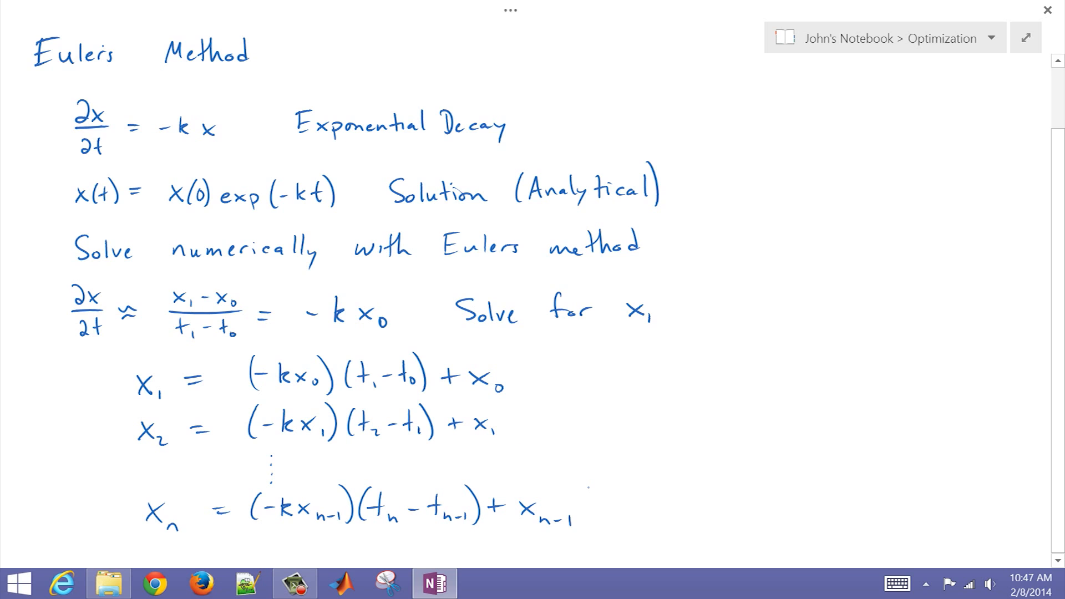
{"action": "scroll", "scroll_direction": "down", "scroll_amount": 3}
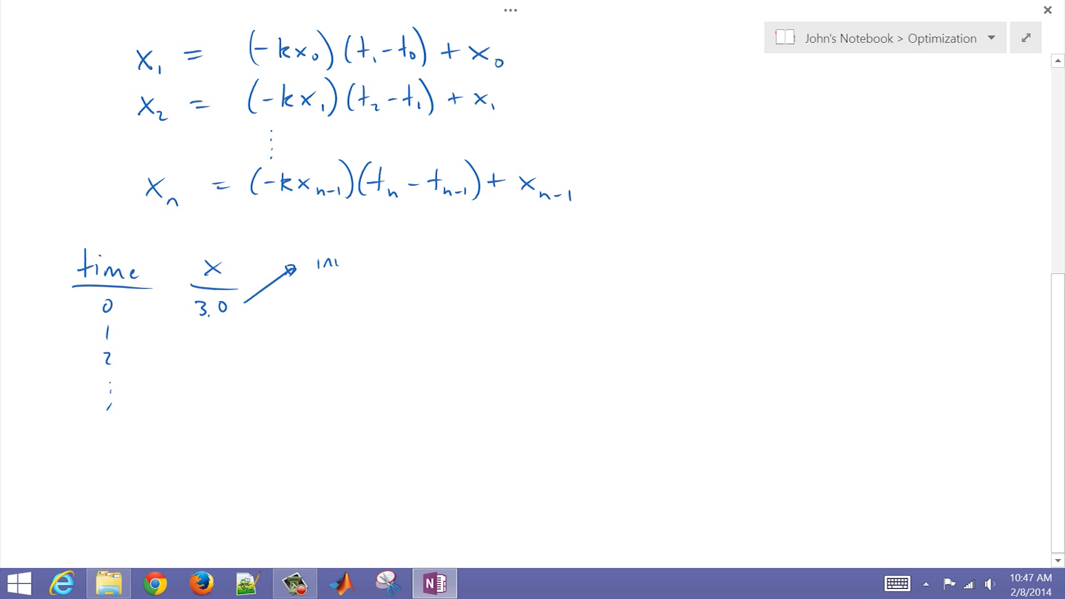
- Handwrite a time/x table starting at x = 3.0 with an 'initial condition required' note
{"action": "type", "text": "initial condition req"}
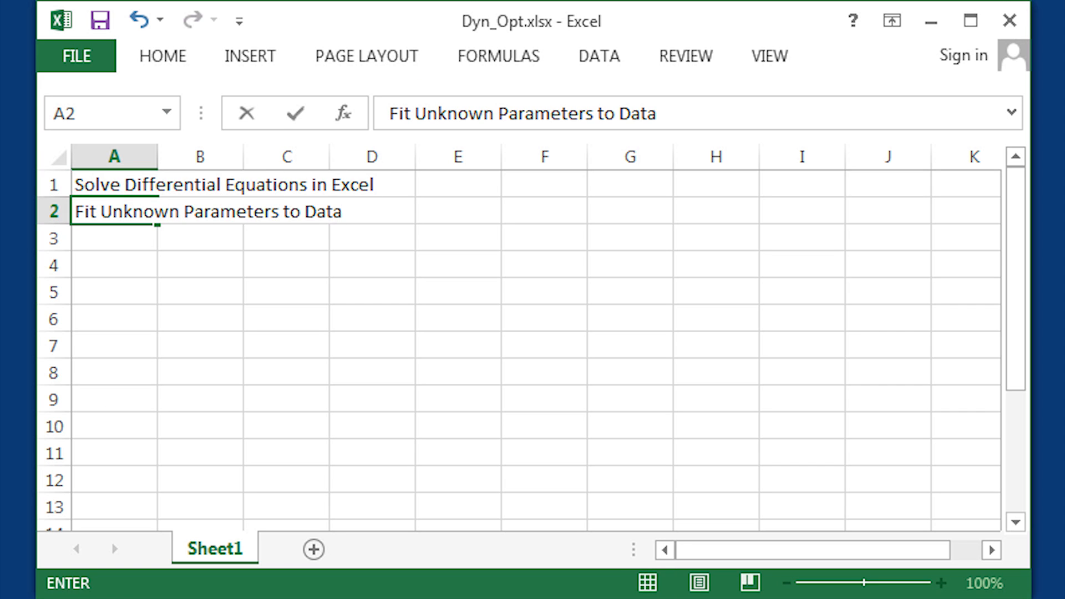
- Enter dx/dt = -k * x, k actual 0.08, k guess 0.05 and the Time column 0–3
{"action": "type", "text": "dx/dt = -k * x"}
{"action": "left_click", "coordinate": [459, 211]}
{"action": "type", "text": "Fit k value to data"}
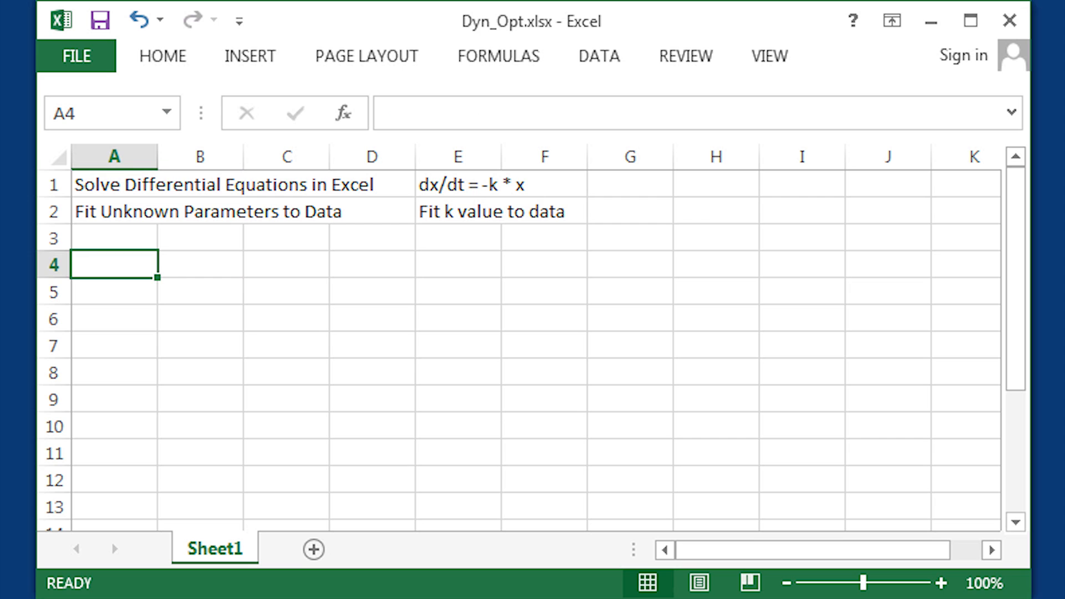
{"action": "type", "text": "0.08"}
{"action": "type", "text": "k guess"}
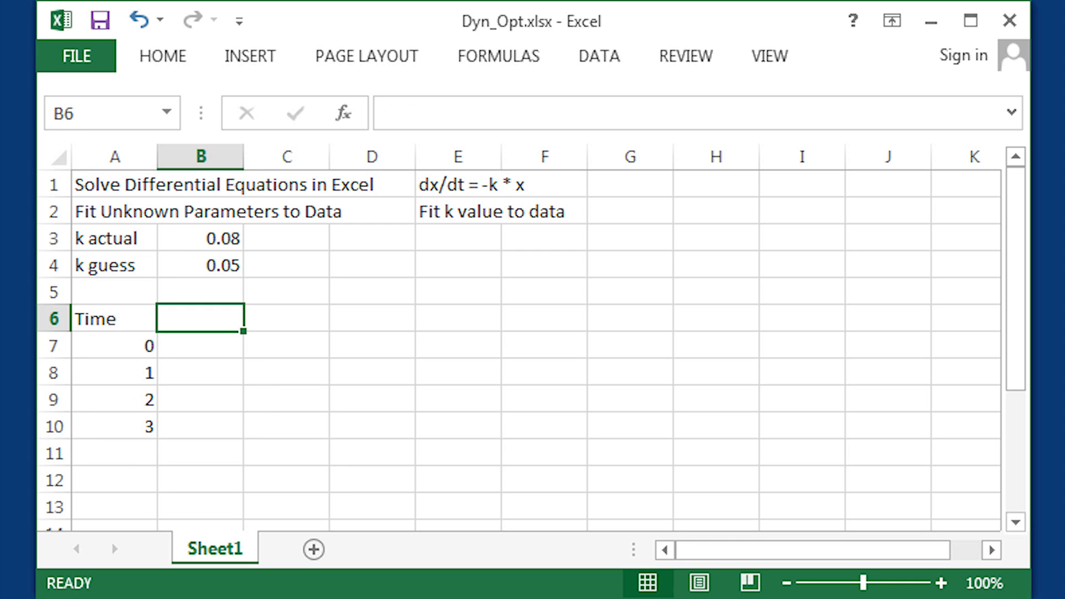
- Label the x (predict) column and set its first value as the initial condition
{"action": "type", "text": "x (pre"}
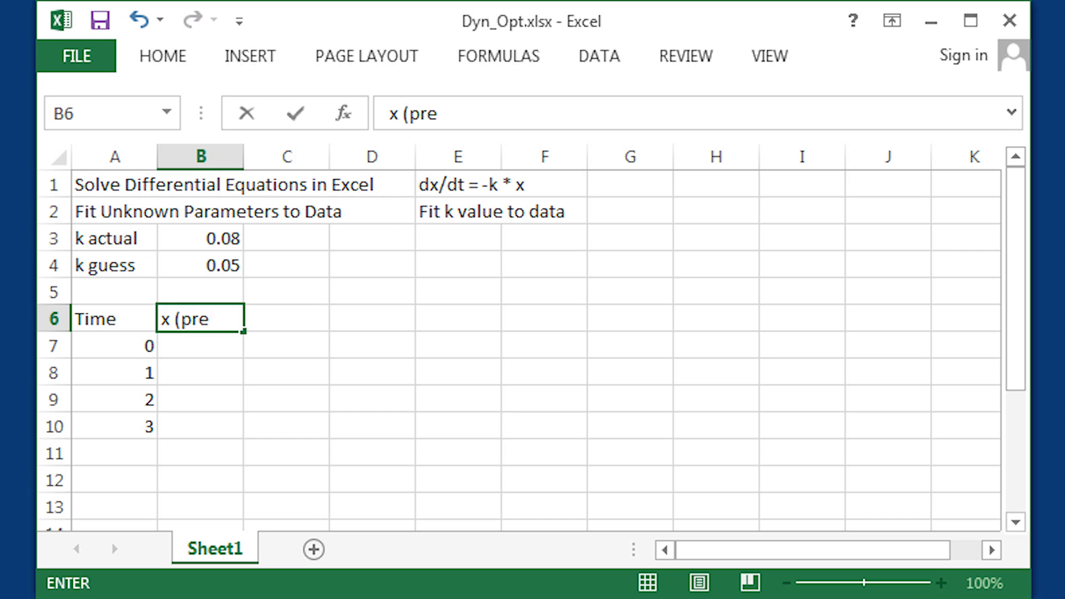
{"action": "key", "text": "enter"}
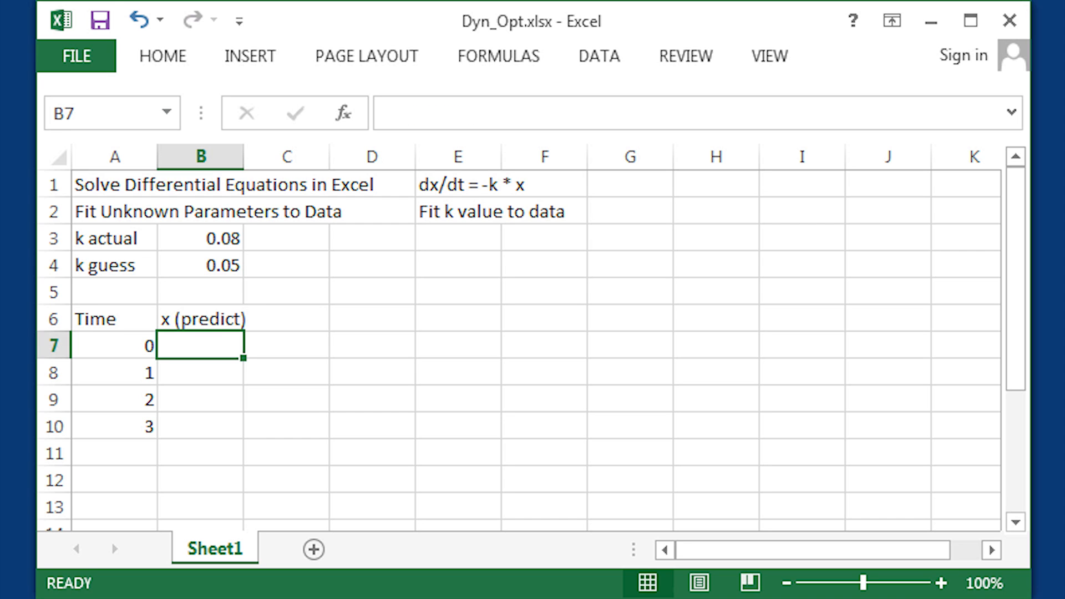
{"action": "type", "text": "="}
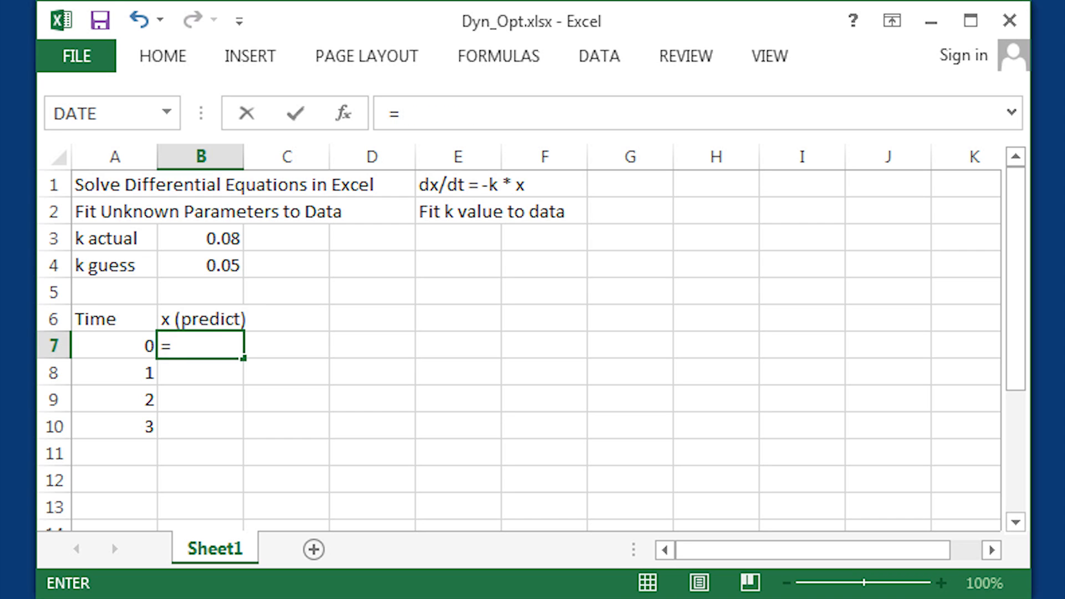
{"action": "type", "text": "Init"}
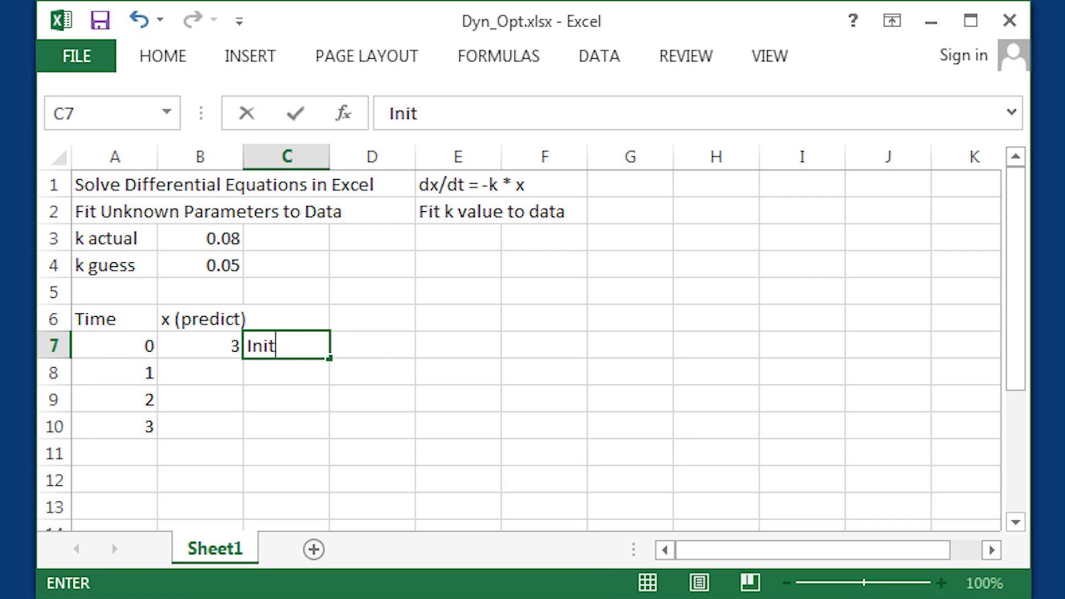
{"action": "type", "text": "ial Condition"}
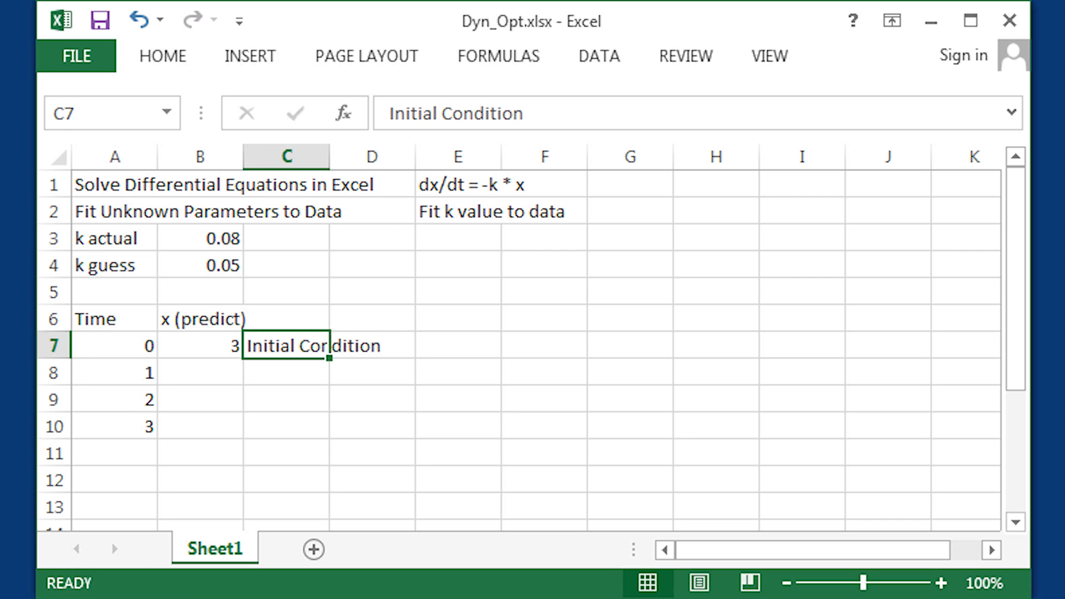
- Enter the Euler step =(-$B$4*B7)*(A8-A7)+B7 in B8 and fill it down the rows
{"action": "left_click", "coordinate": [199, 373]}
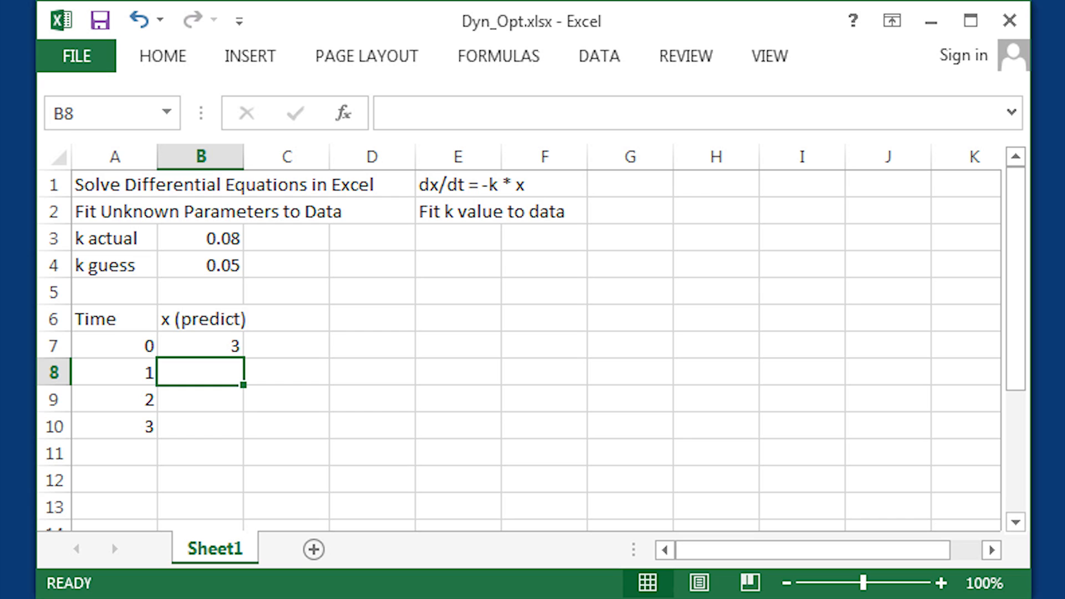
{"action": "type", "text": "=("}
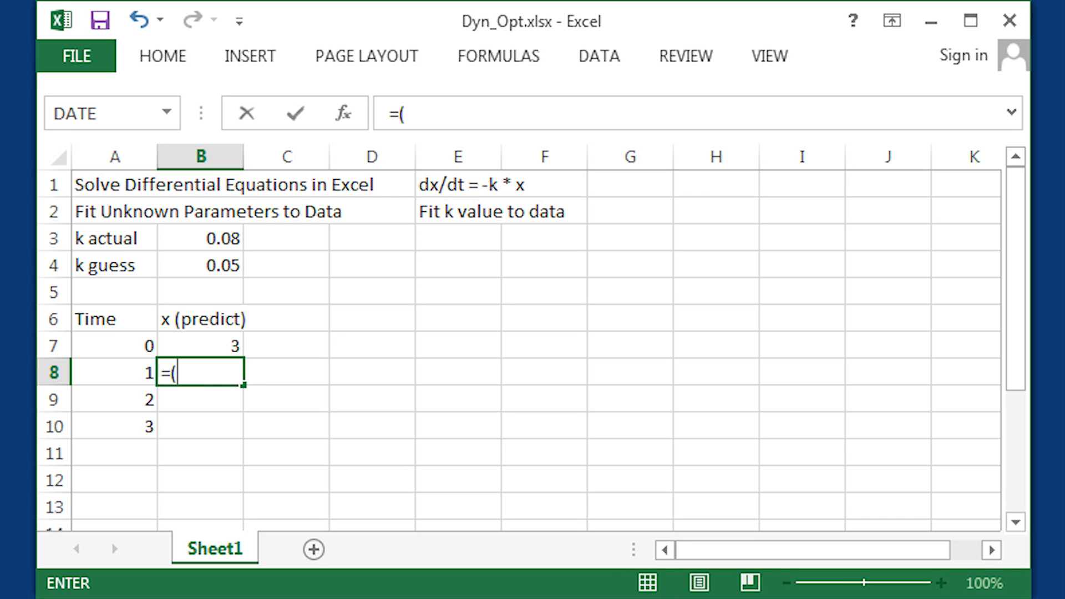
{"action": "left_click", "coordinate": [199, 265]}
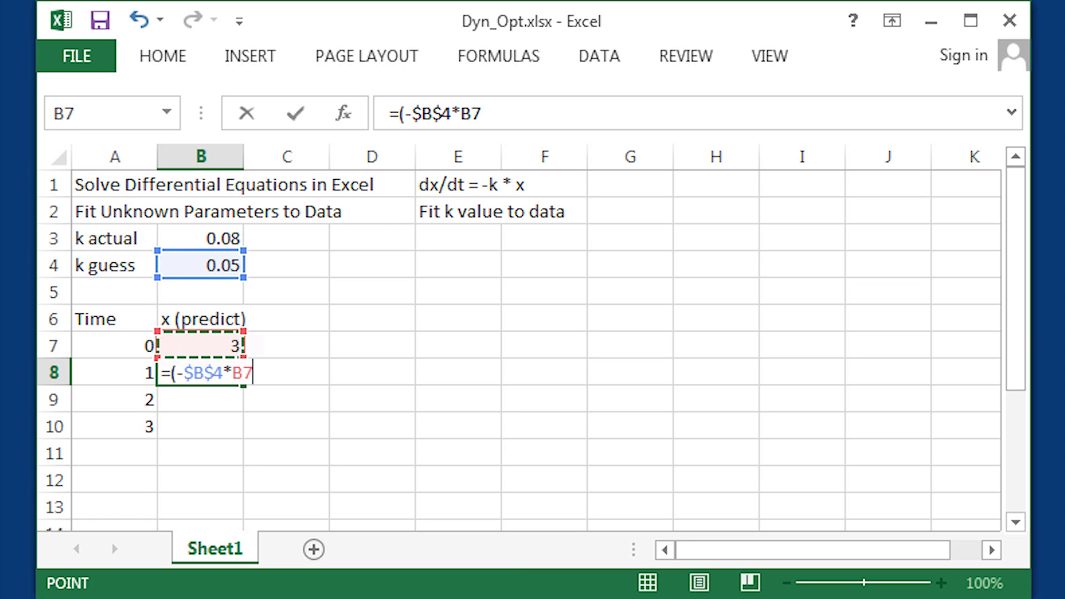
{"action": "left_click", "coordinate": [113, 371]}
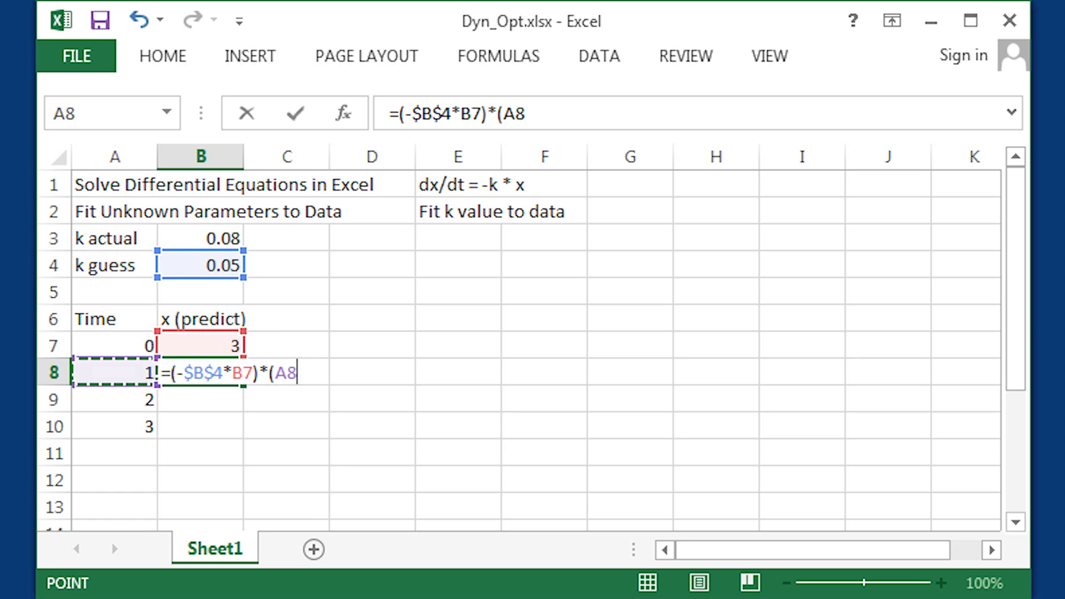
{"action": "type", "text": "-A7)+B7"}
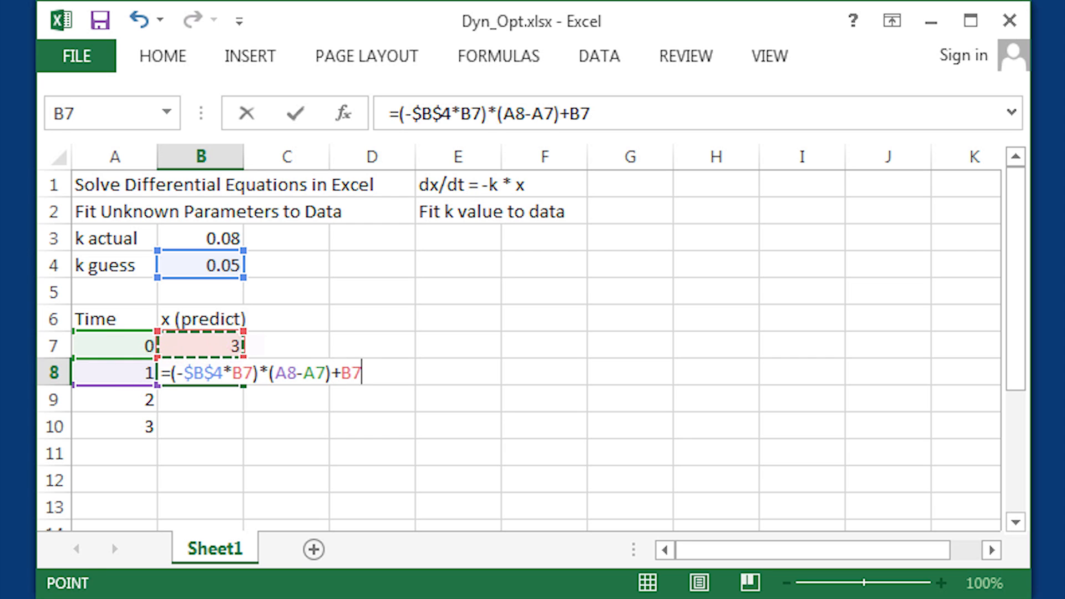
{"action": "key", "text": "Enter"}
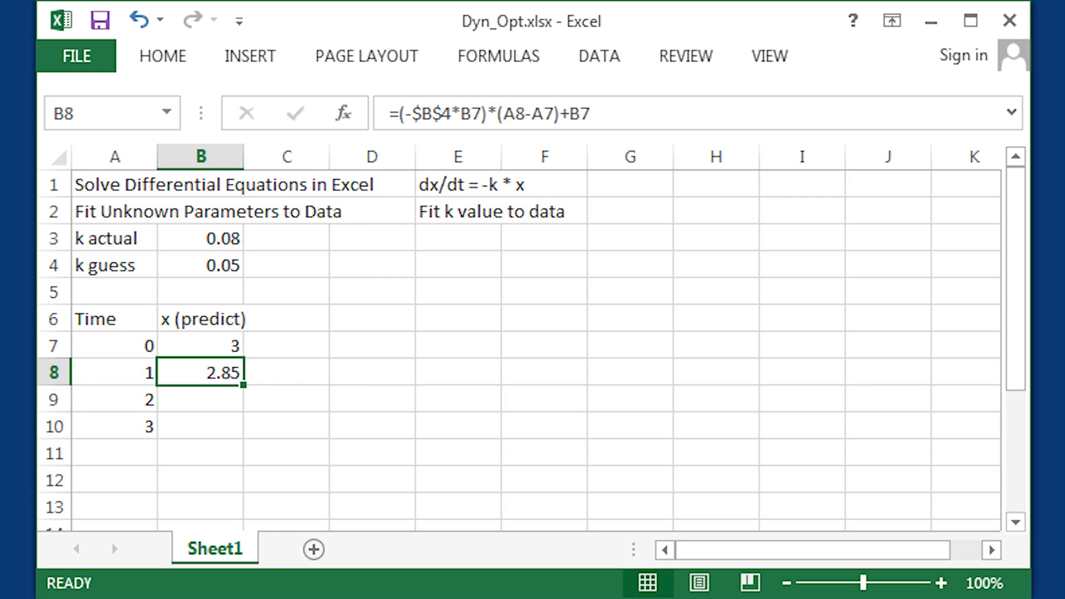
{"action": "left_click_drag", "start_coordinate": [239, 387], "coordinate": [238, 481]}
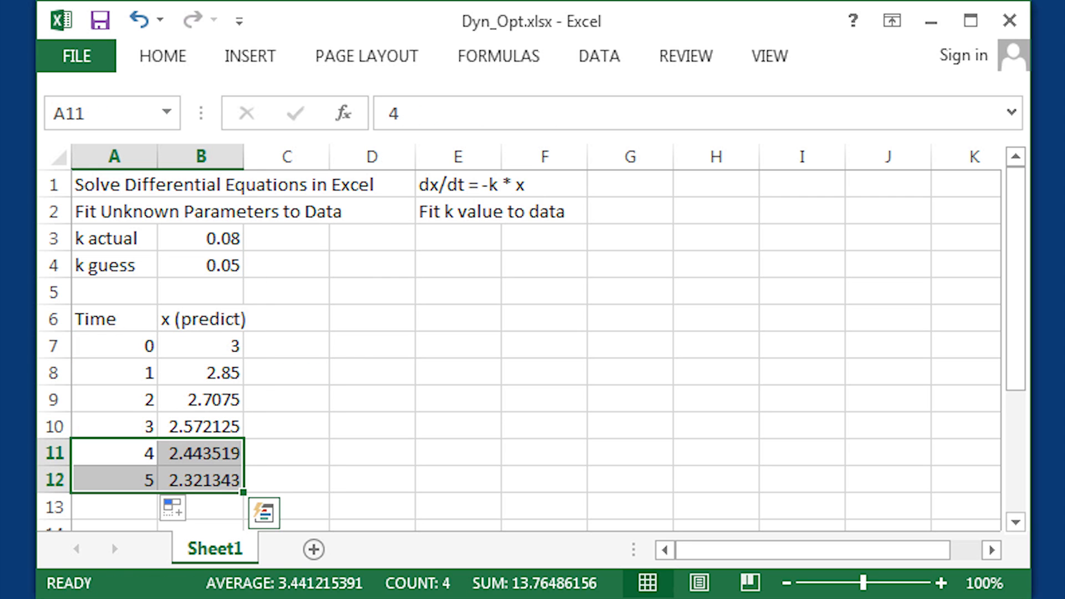
{"action": "scroll", "scroll_direction": "down", "scroll_amount": 3}
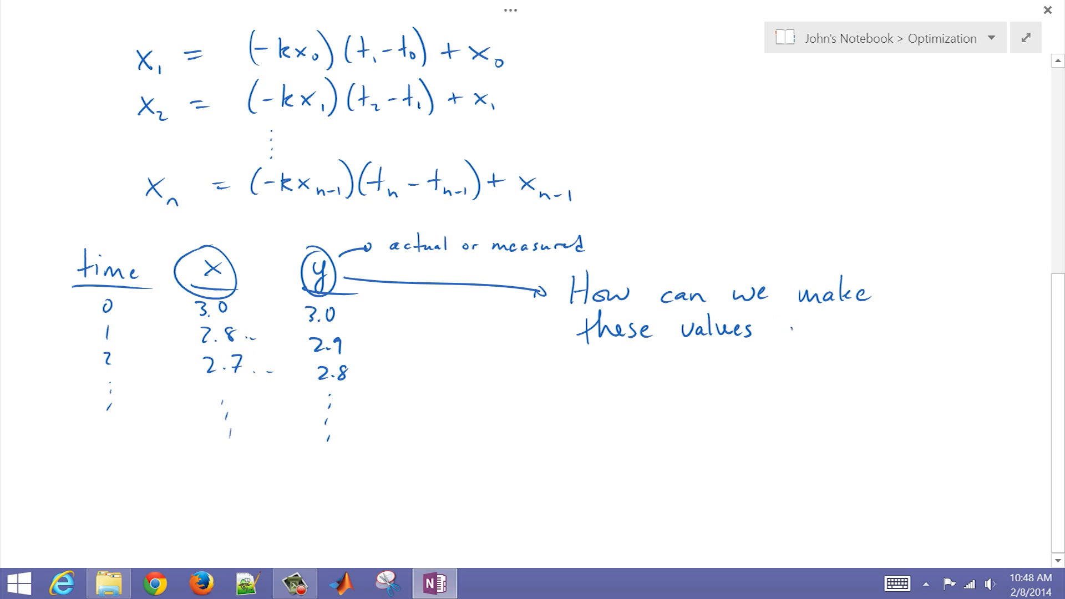
- Handwrite y, error and error^2 columns with a Sum box and 'Minimize the Sum of Squared Errors by changing k'
{"action": "type", "text": "align?"}
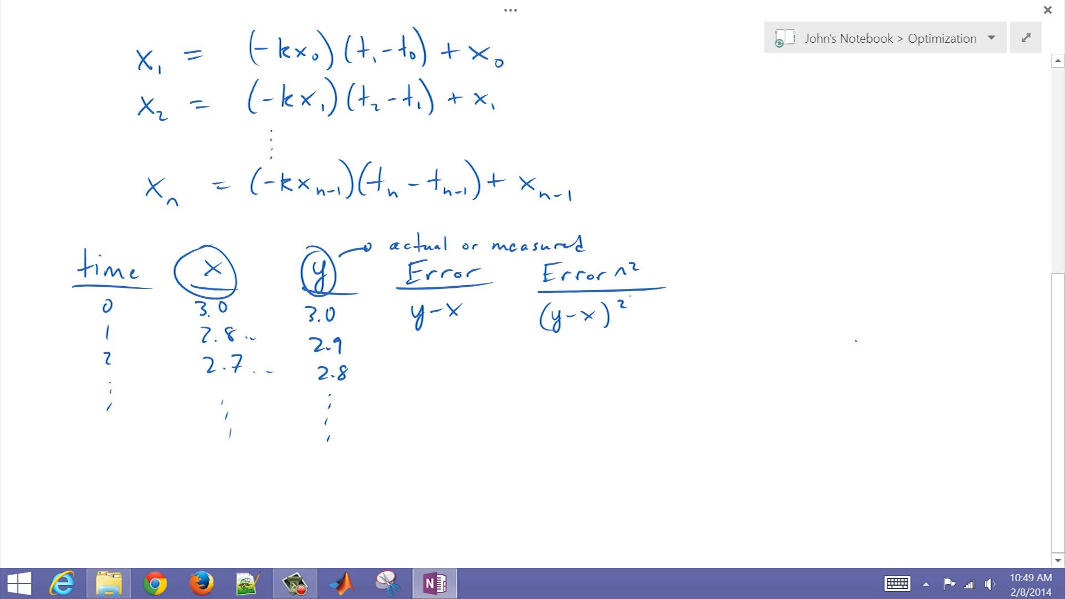
{"action": "left_click_drag", "start_coordinate": [408, 476], "coordinate": [653, 479]}
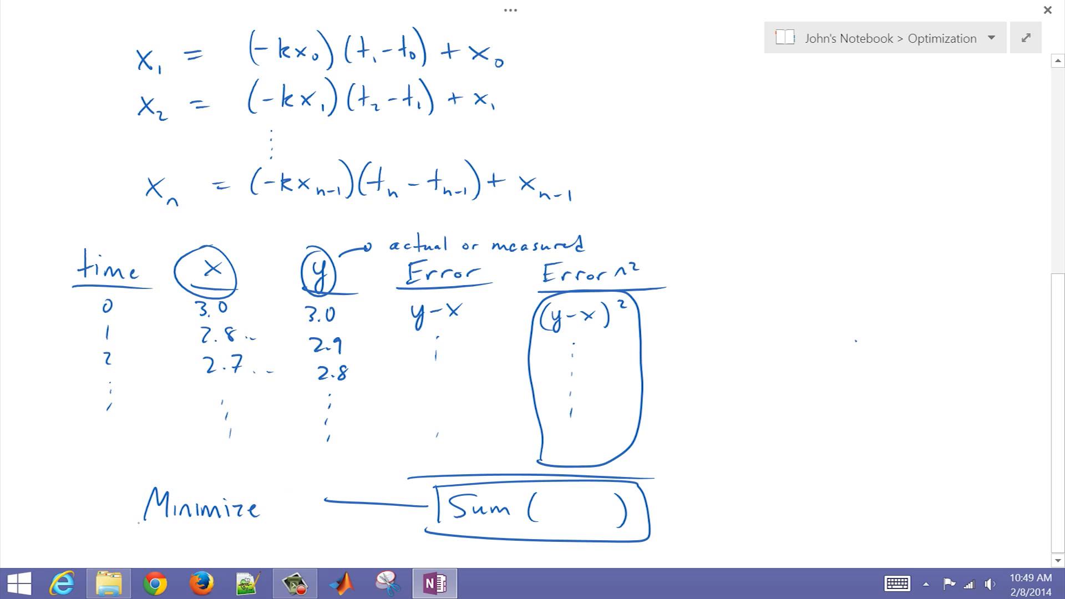
{"action": "type", "text": "the Sum of Squared Errors"}
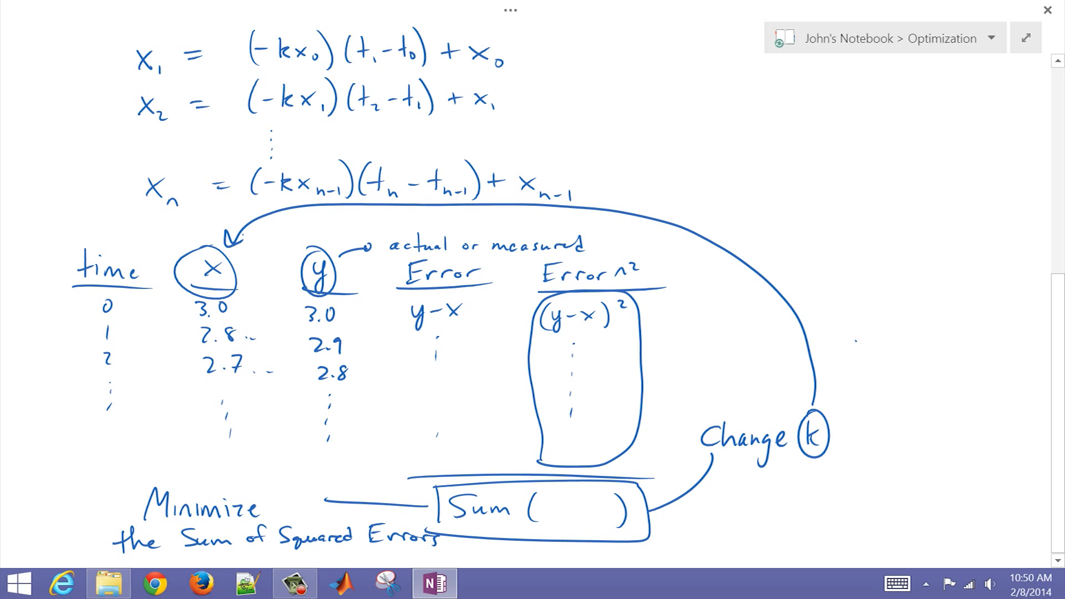
{"action": "scroll", "scroll_direction": "down", "scroll_amount": 3}
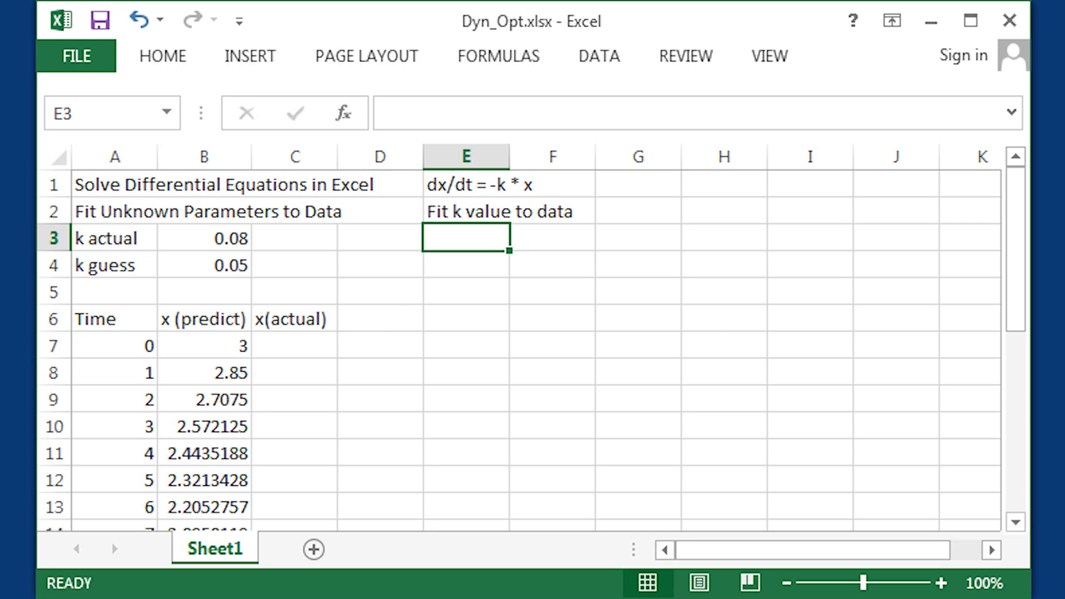
- Type the analytical solution note x(t) = x(1) * (exp(-k*t)) in E3
{"action": "type", "text": "Solution: x(t) ="}
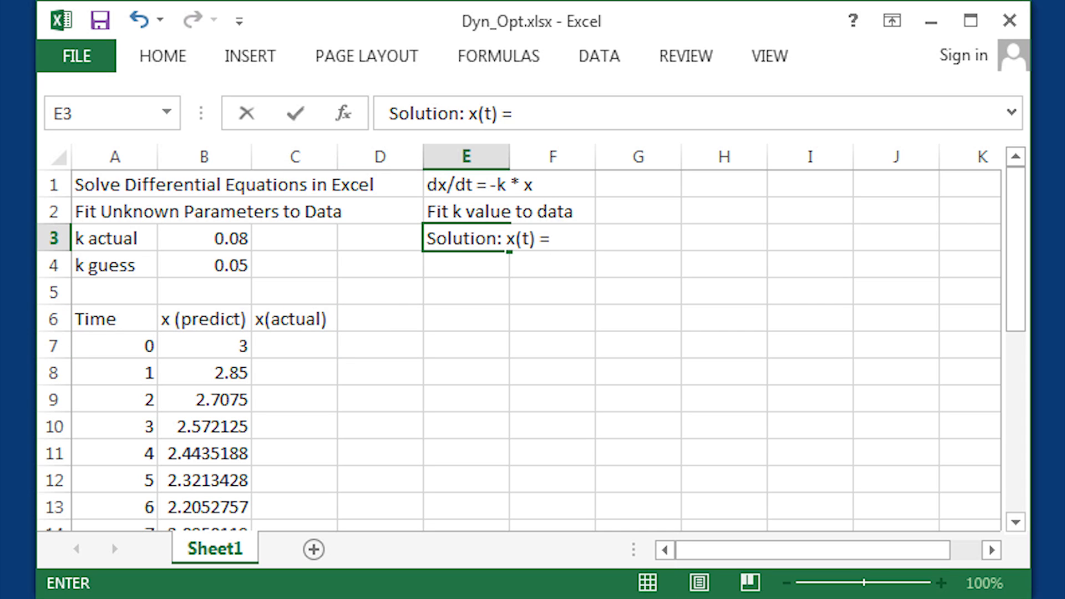
{"action": "type", "text": "x(1) * (exp"}
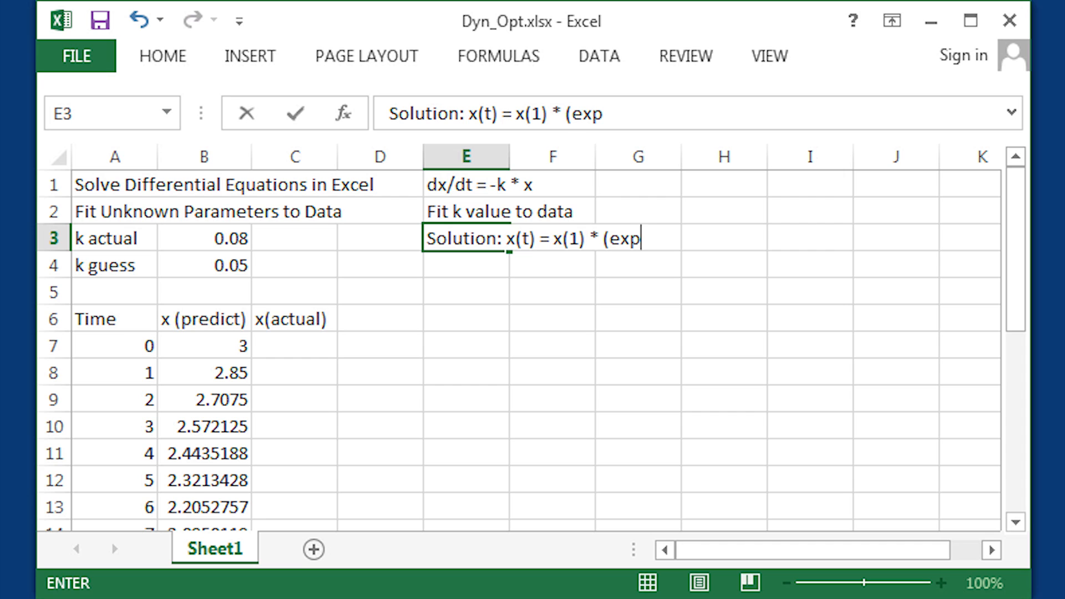
{"action": "type", "text": "-k*t))"}
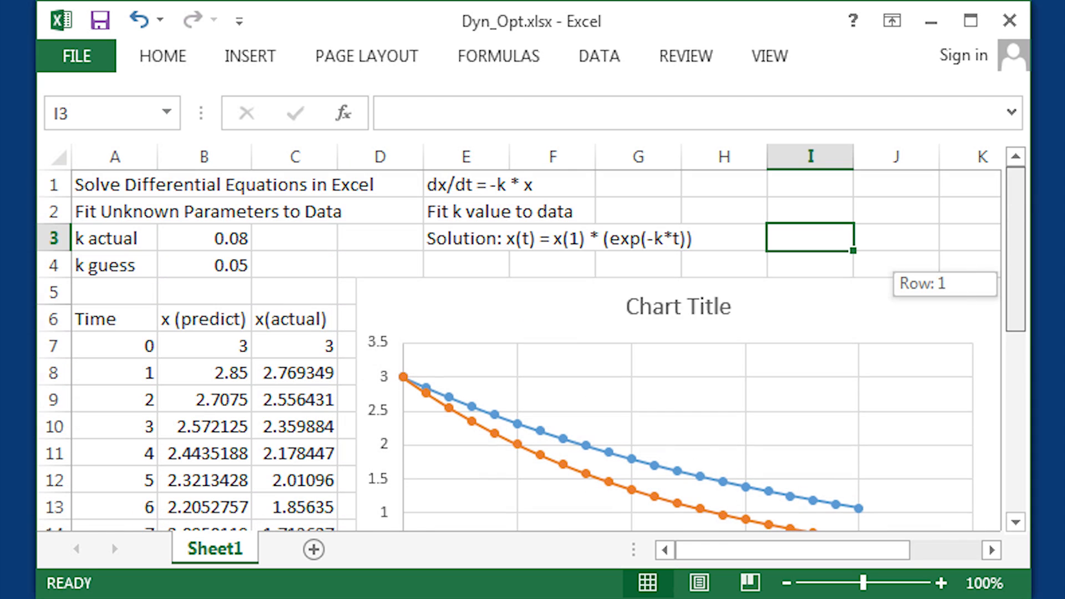
- Set k guess to 0.07, then 0.09, and start the error^2 column header
{"action": "left_click", "coordinate": [294, 372]}
{"action": "type", "text": "0."}
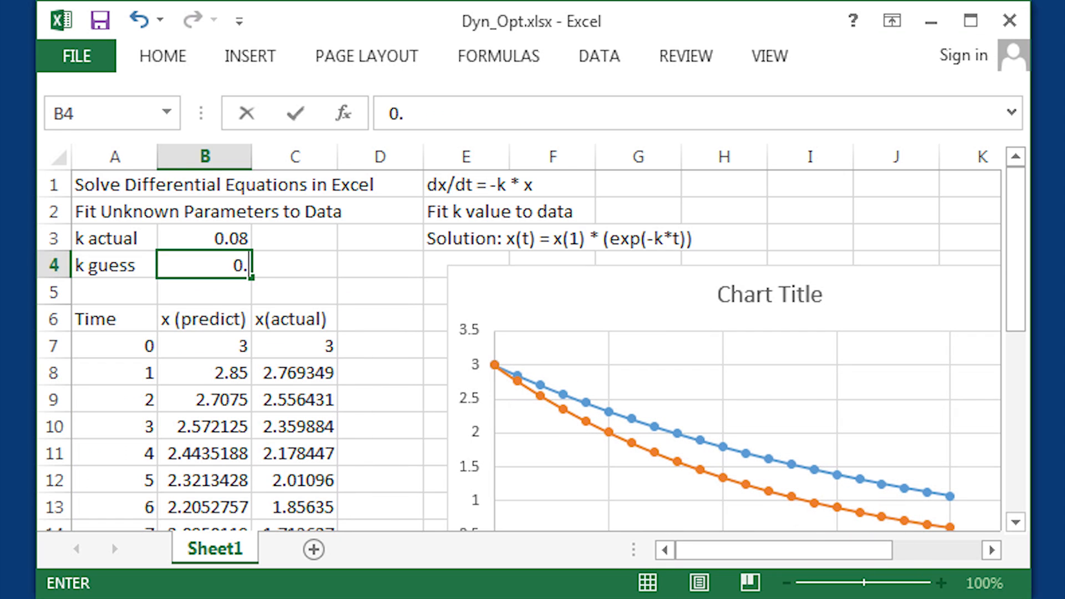
{"action": "key", "text": "Enter"}
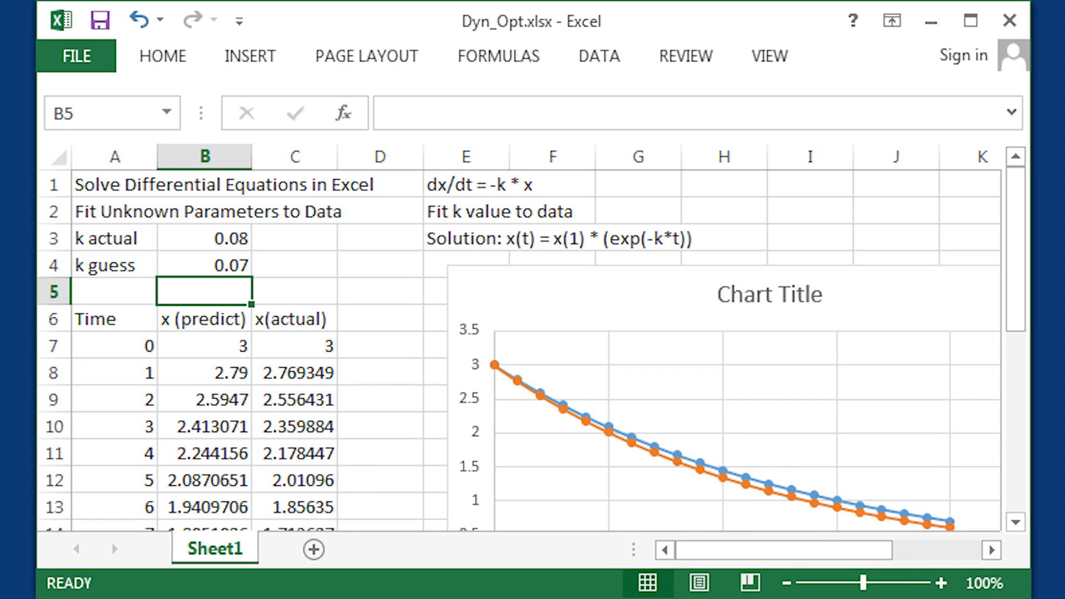
{"action": "type", "text": "0.09"}
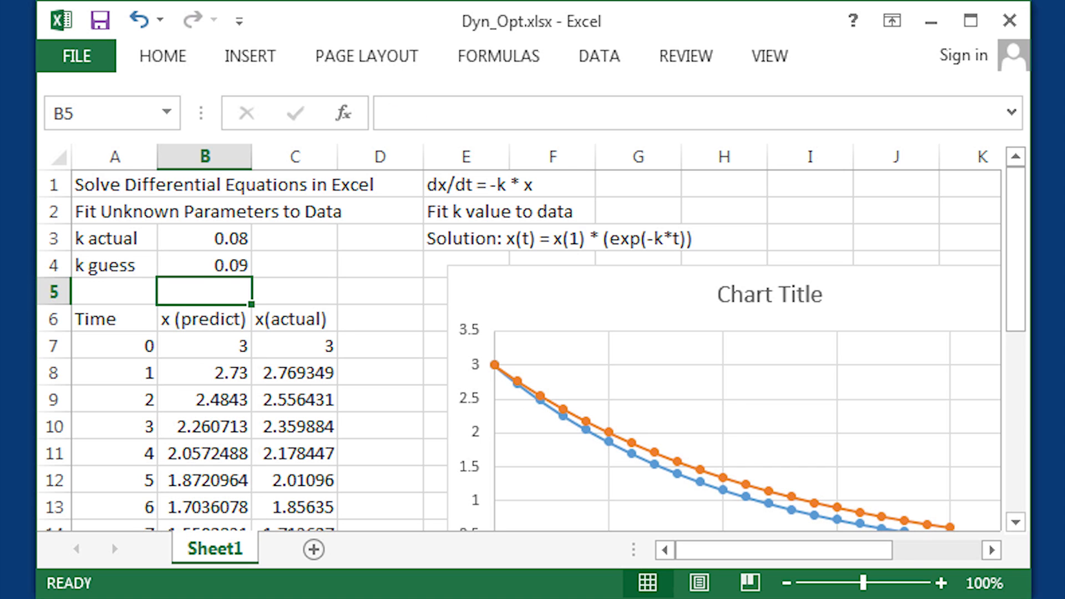
{"action": "type", "text": "error^2"}
{"action": "left_click", "coordinate": [294, 292]}
{"action": "type", "text": "sum"}
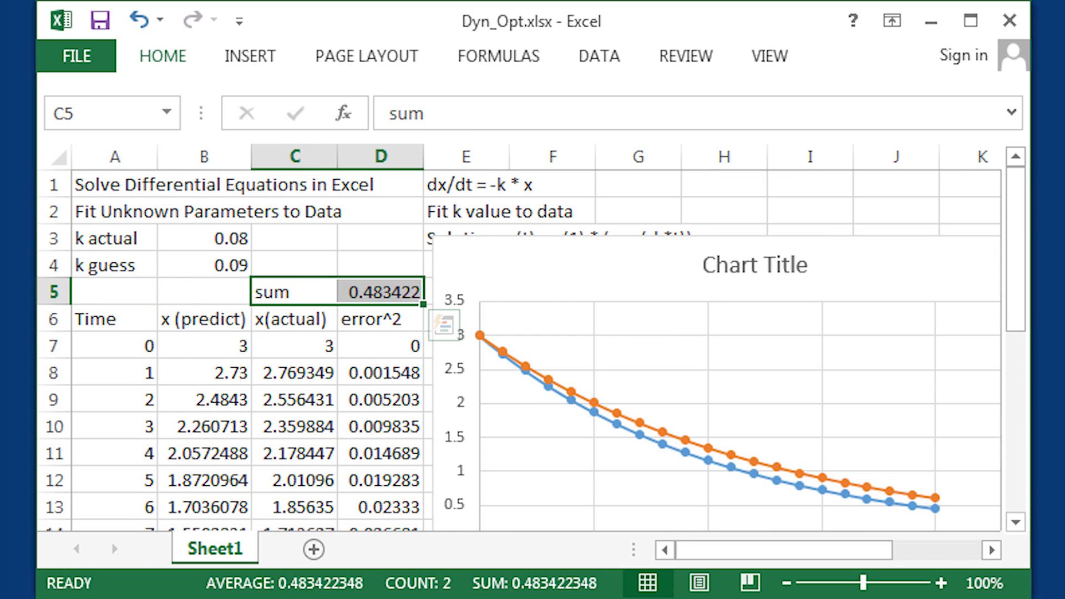
- Minimize the error^2 sum in D5 with Solver, fitting k guess to 0.0768837
{"action": "left_click", "coordinate": [380, 292]}
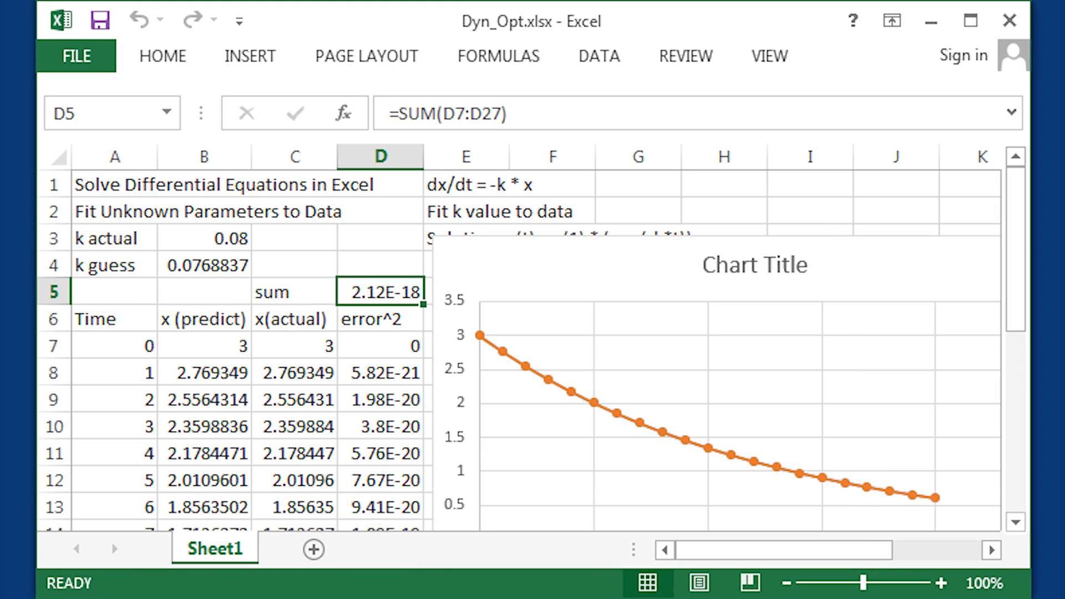
{"action": "left_click", "coordinate": [202, 265]}
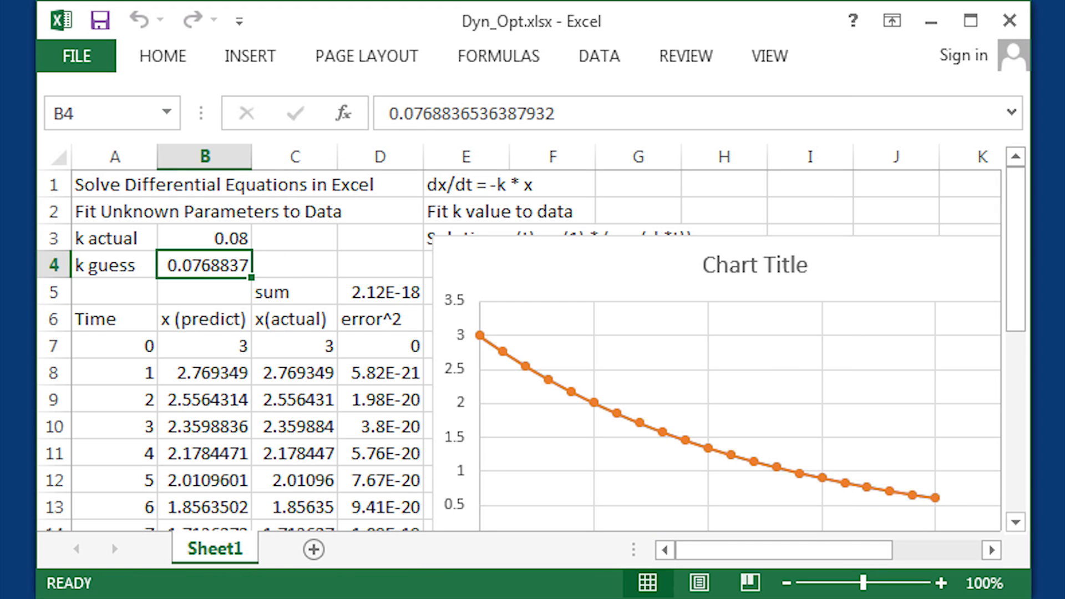
- Inject an outlier value of 10 into the actual data at time 3 and keep Solver's fitted k
{"action": "left_click", "coordinate": [113, 426]}
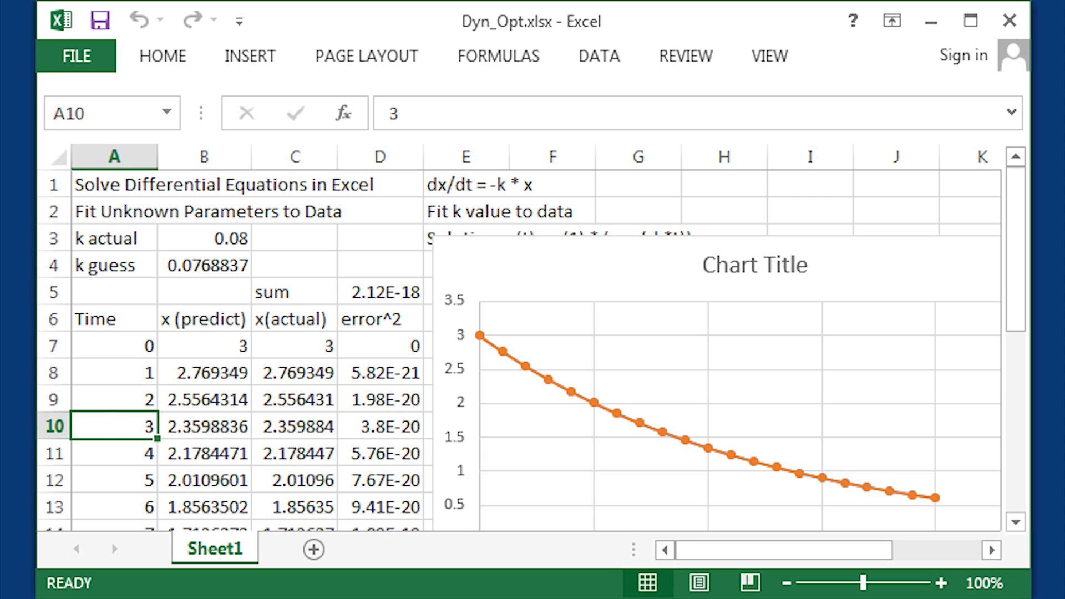
{"action": "type", "text": "10"}
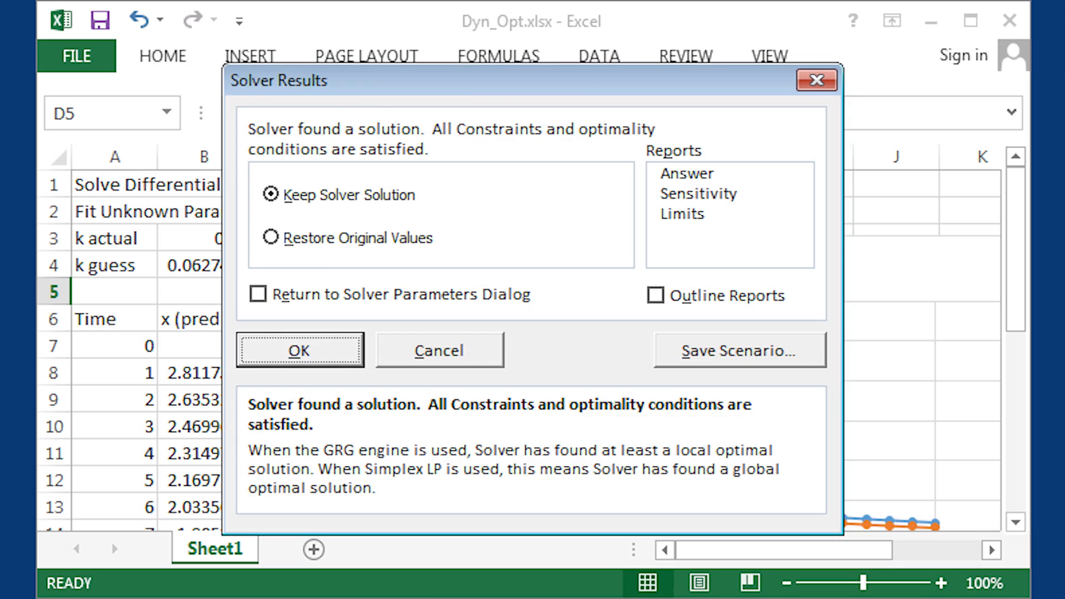
{"action": "left_click", "coordinate": [300, 350]}
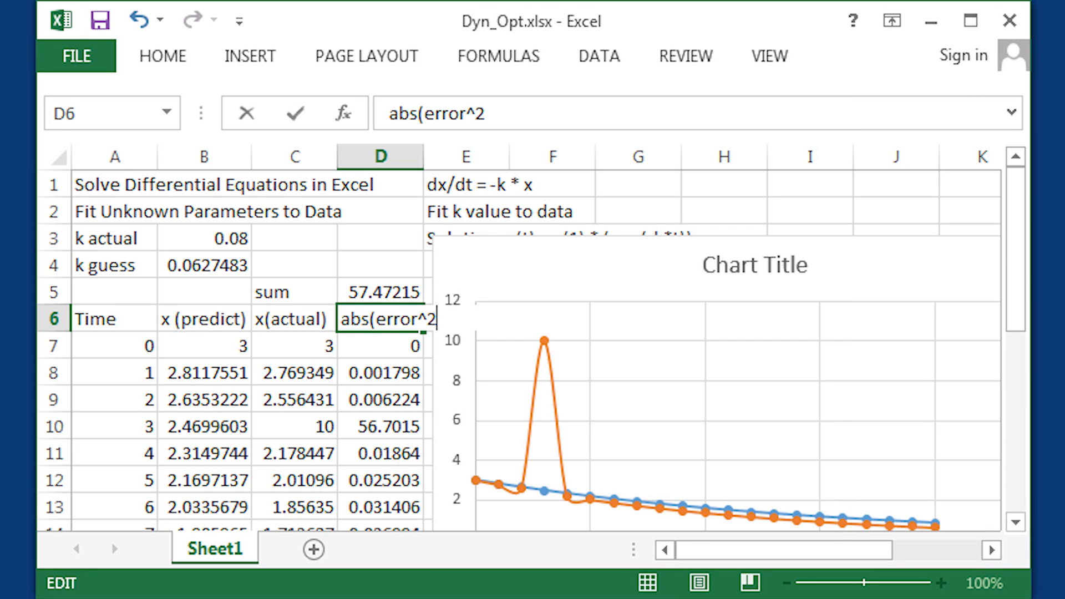
- Switch the error column to an absolute-error formula and rerun Solver to refit k to 0.0768836
{"action": "type", "text": "=a(C7-B7)^2"}
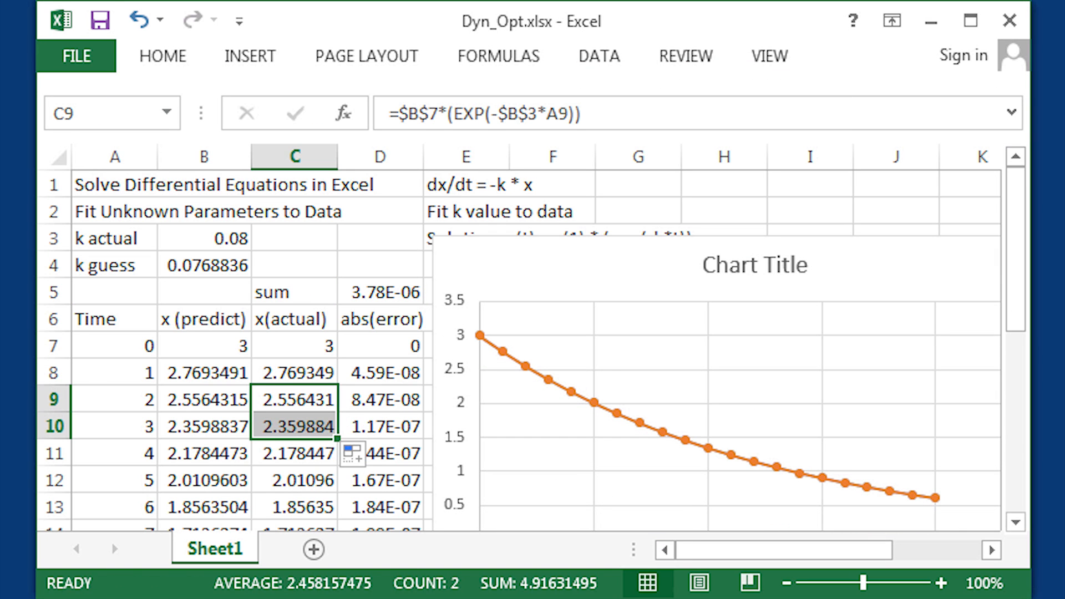
{"action": "left_click", "coordinate": [293, 373]}
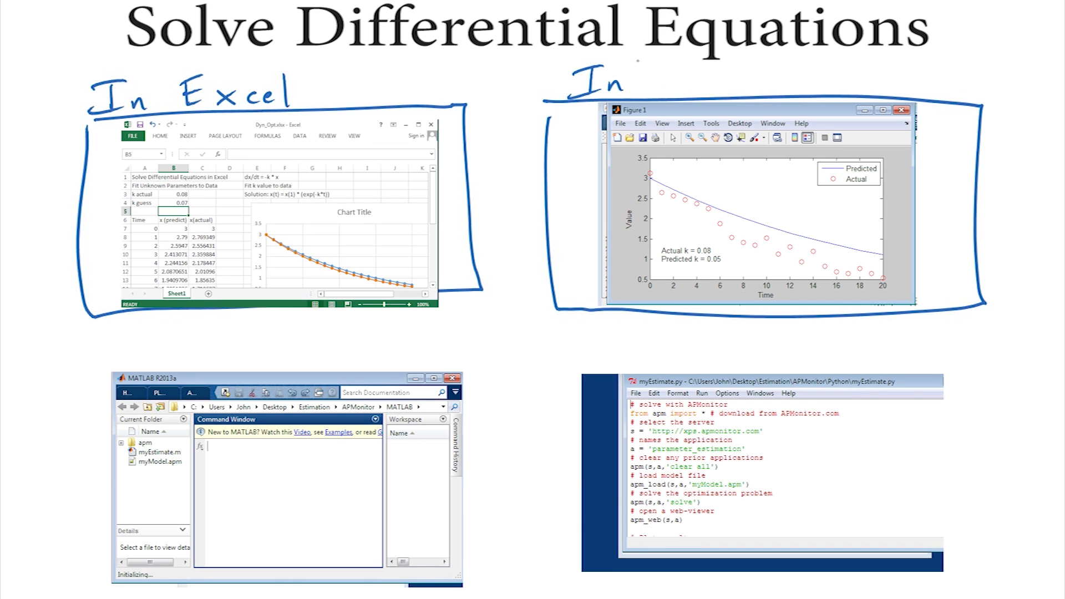
- Label the plot panel on the Solve Differential Equations page 'In MATLAB'
{"action": "left_click", "coordinate": [703, 393]}
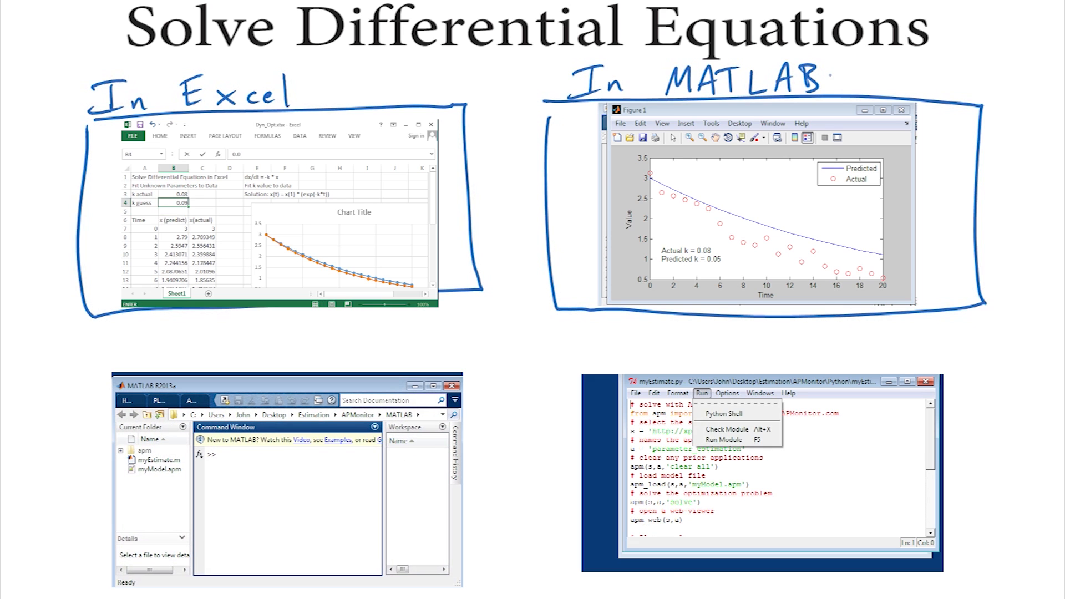